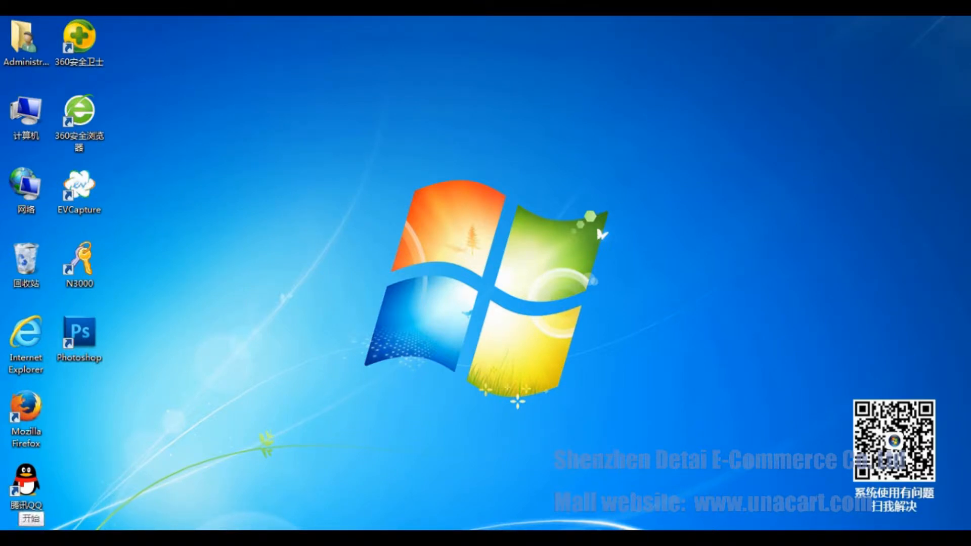
Launch SQL Server Service Manager (服务管理器) from the Start menu's Startup folder.
click(28, 519)
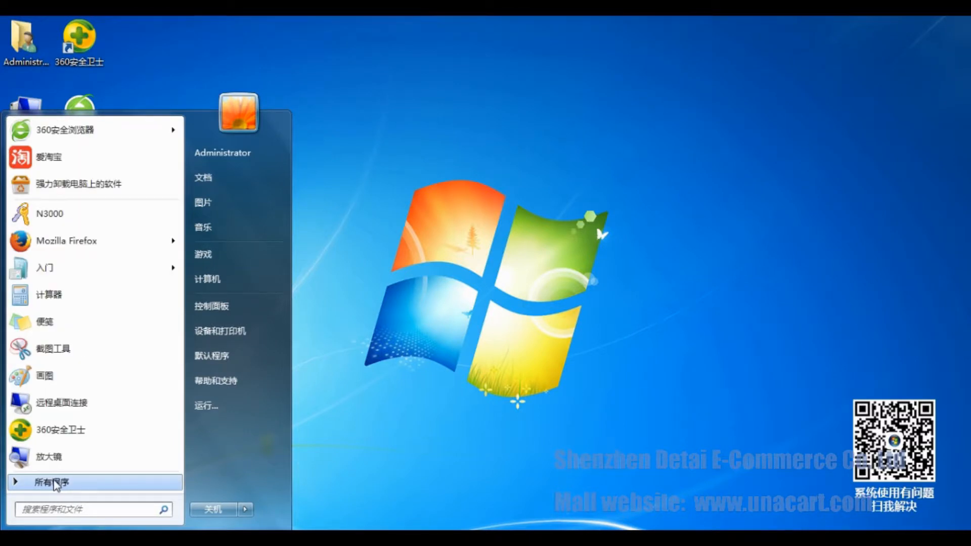
click(51, 483)
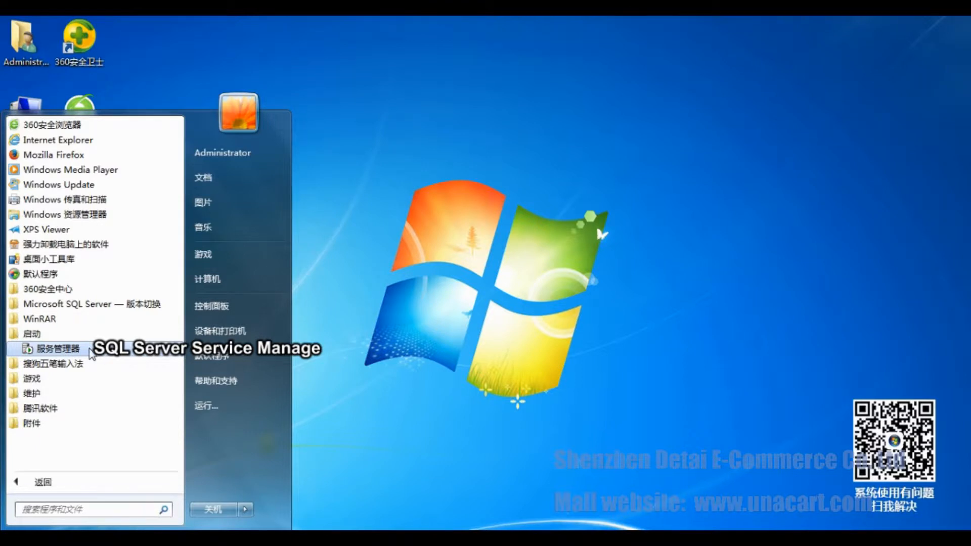
click(59, 347)
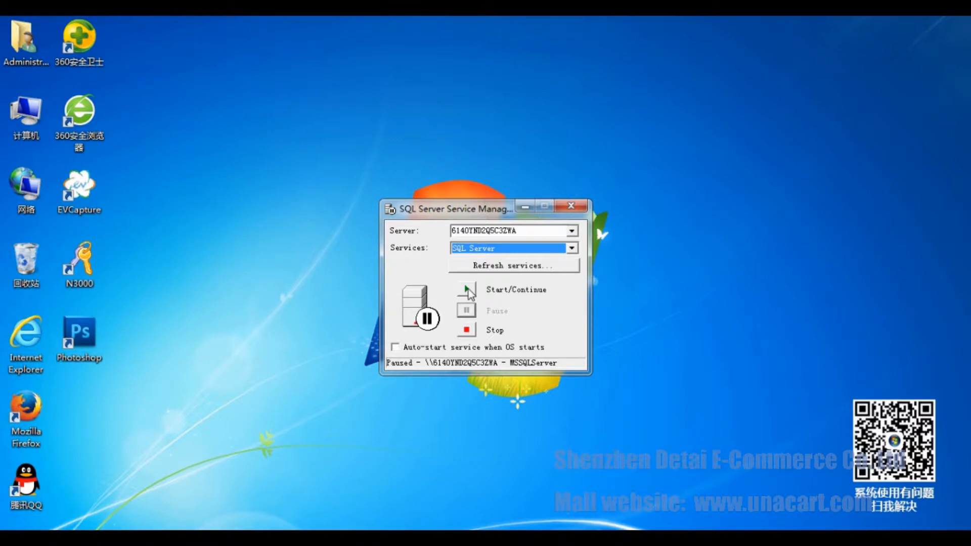
Resume the paused SQL Server service and close the Service Manager.
click(466, 290)
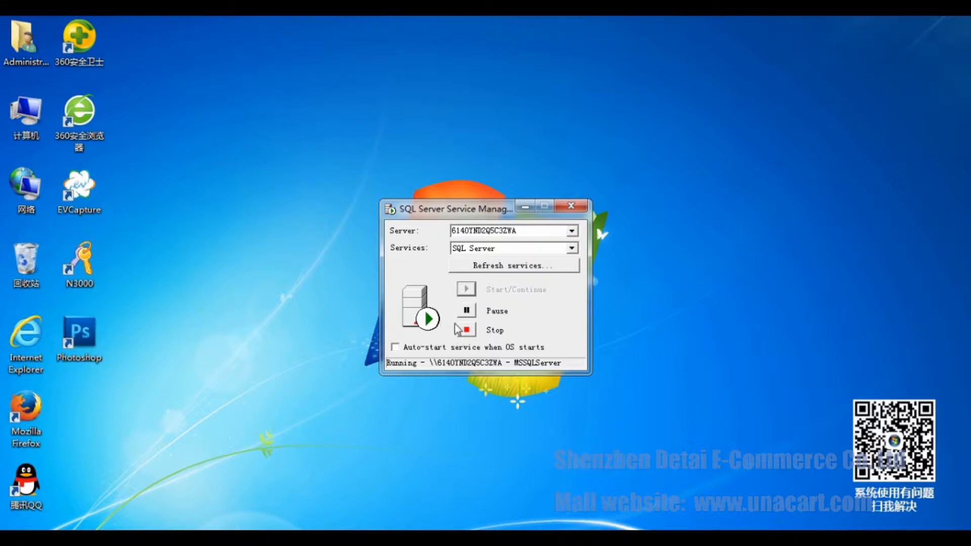
mouse_move(437, 322)
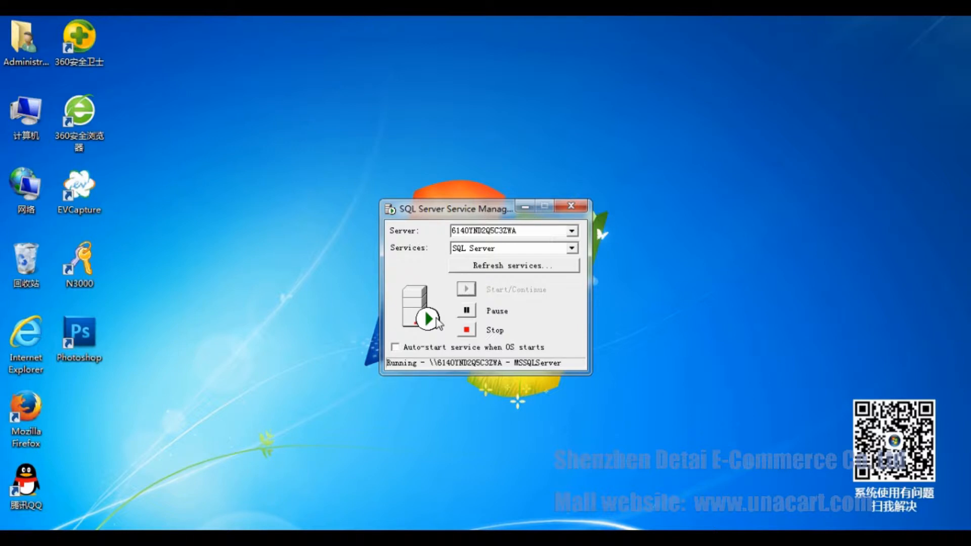
mouse_move(447, 329)
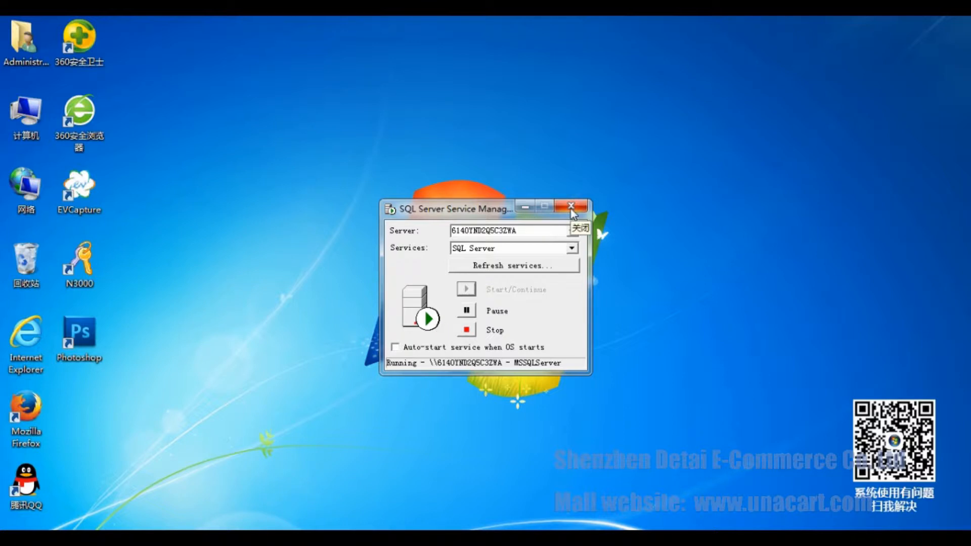
click(570, 206)
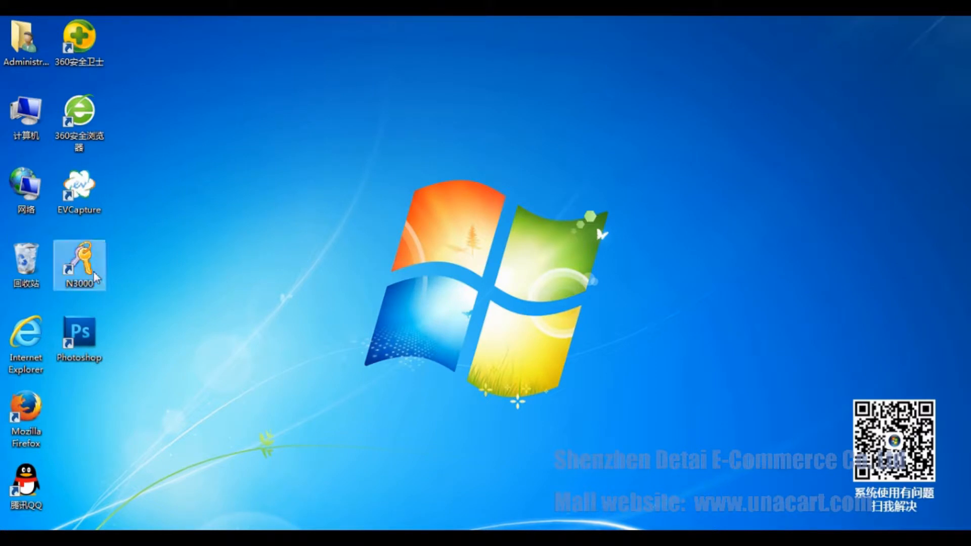
Open the N3000 shortcut's AccessControl folder on drive D and select SqlSet.
right_click(80, 265)
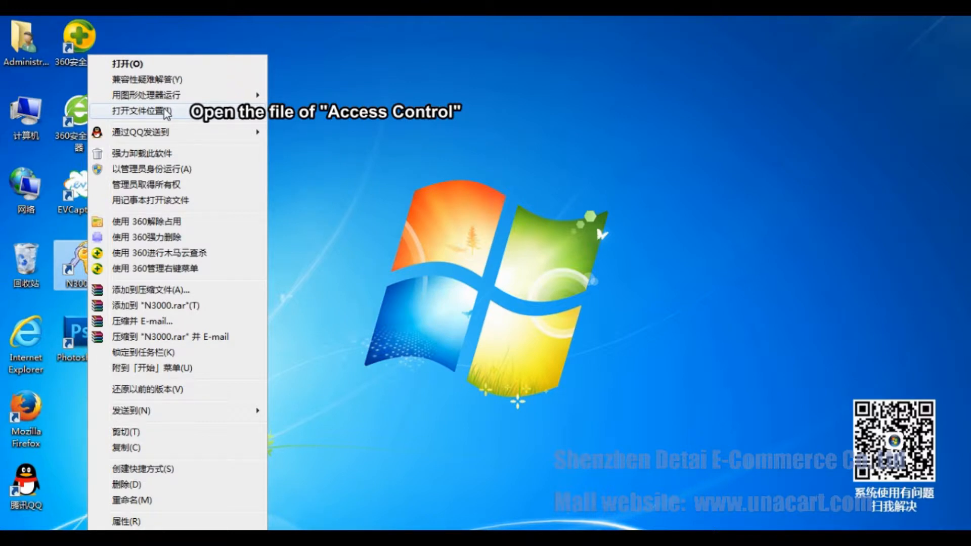
click(146, 111)
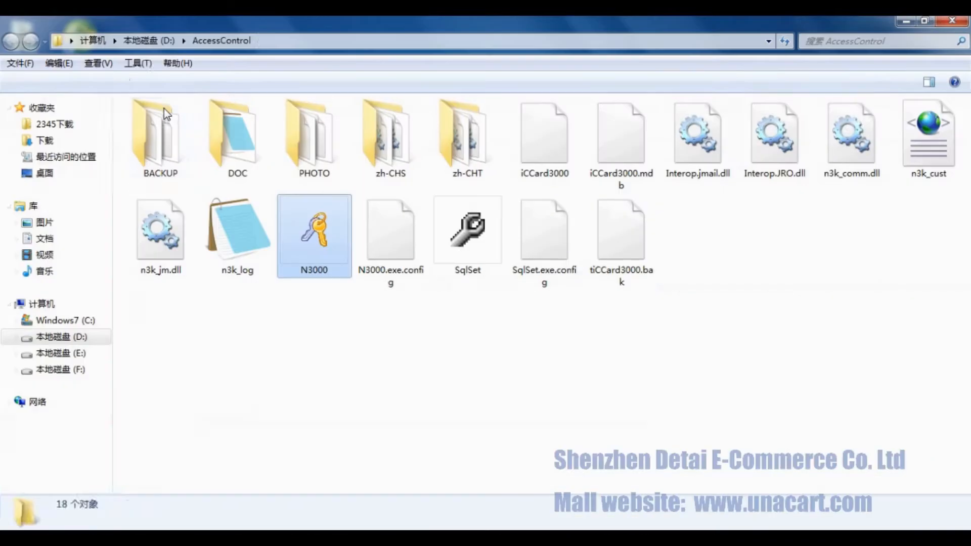
click(467, 231)
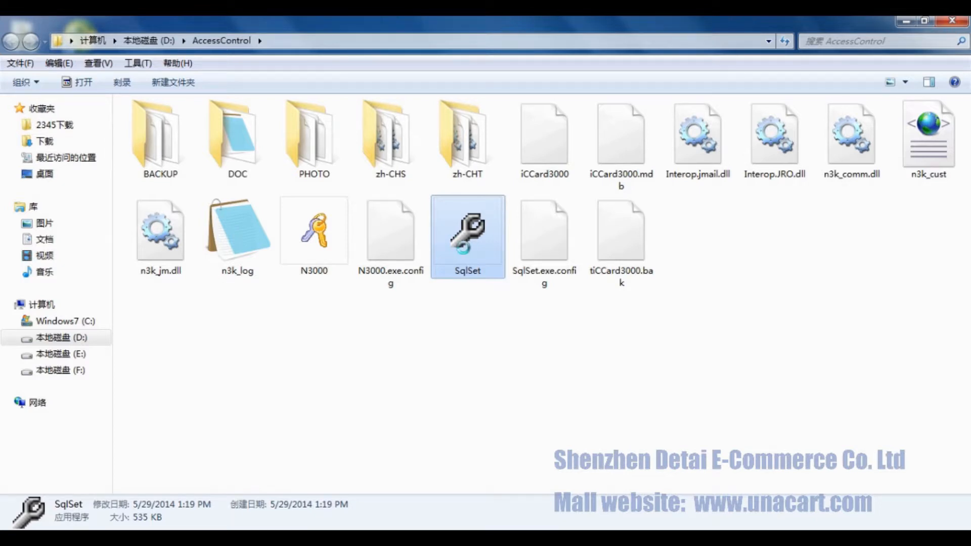
Launch SqlSet and confirm a successful connection test to the local server.
double_click(467, 233)
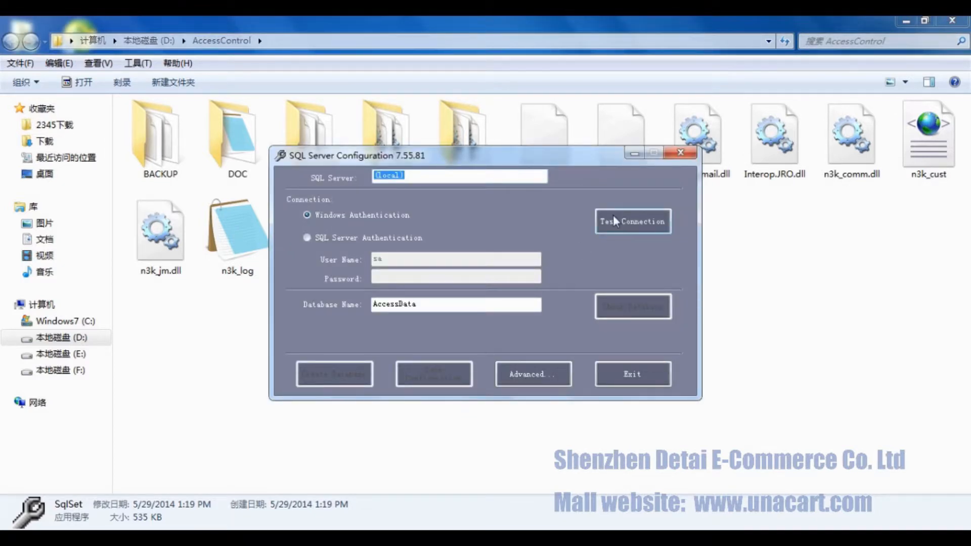
click(632, 221)
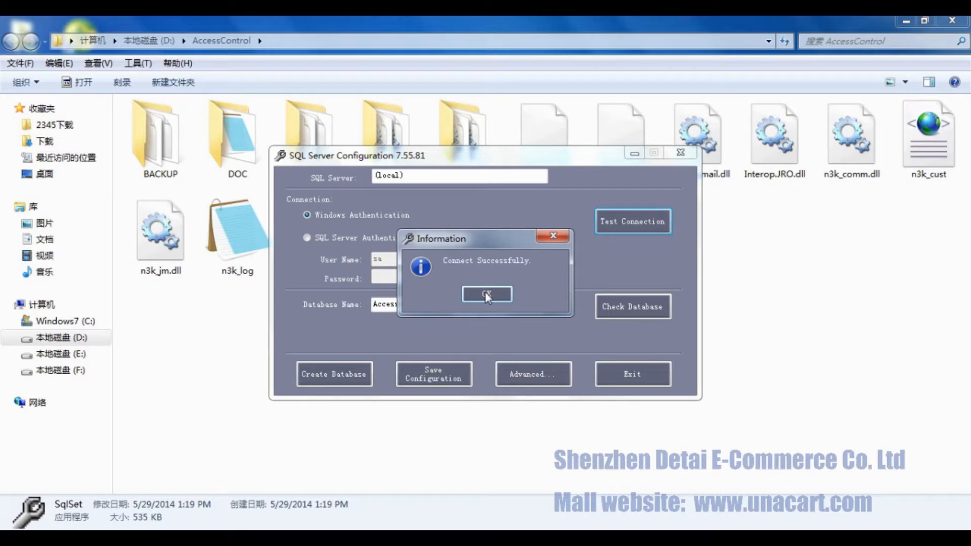
click(486, 294)
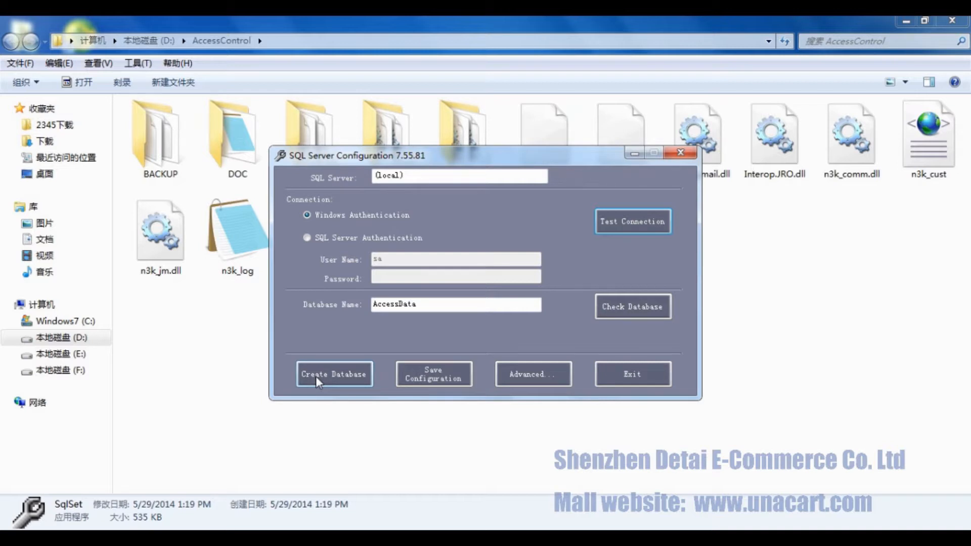
Create a new AccessData database, replacing the current one, and save the configuration.
click(333, 373)
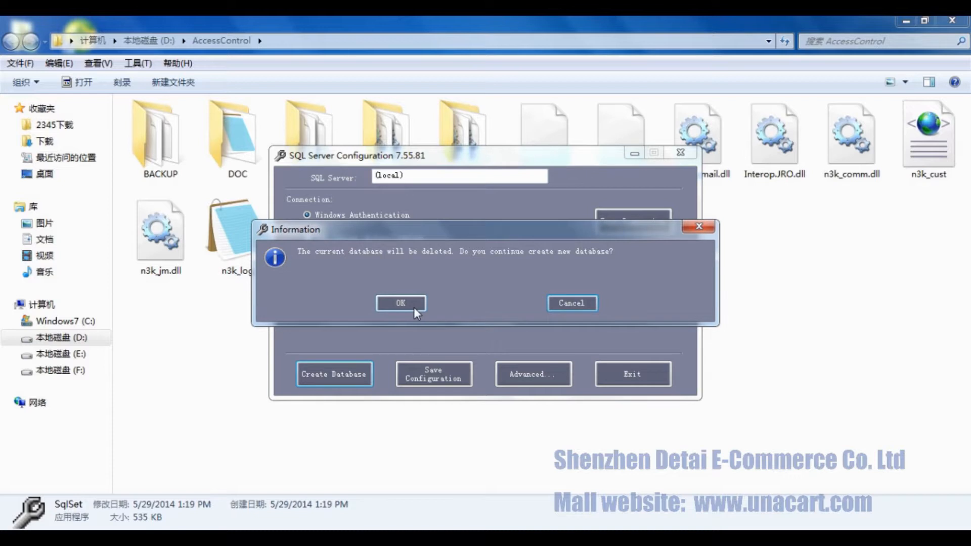
mouse_move(415, 311)
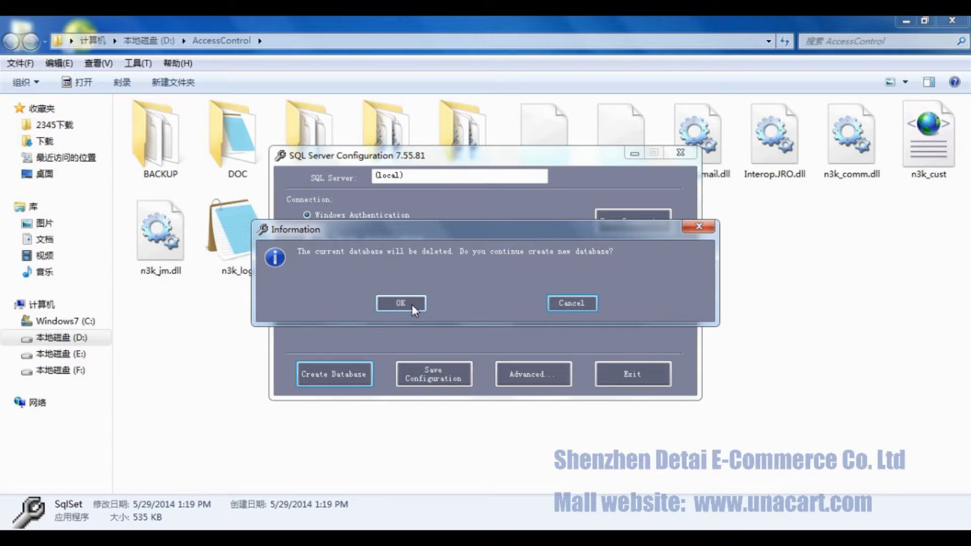
click(400, 303)
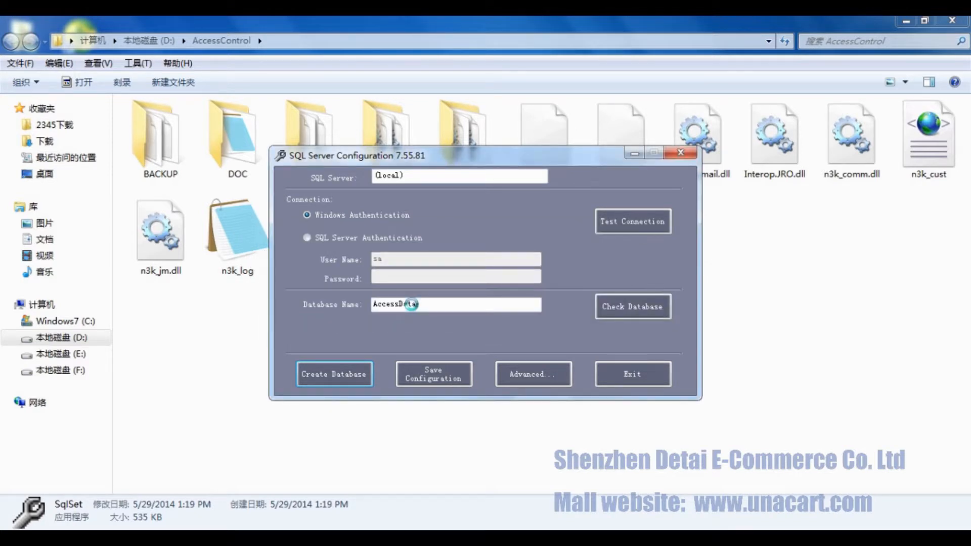
click(333, 374)
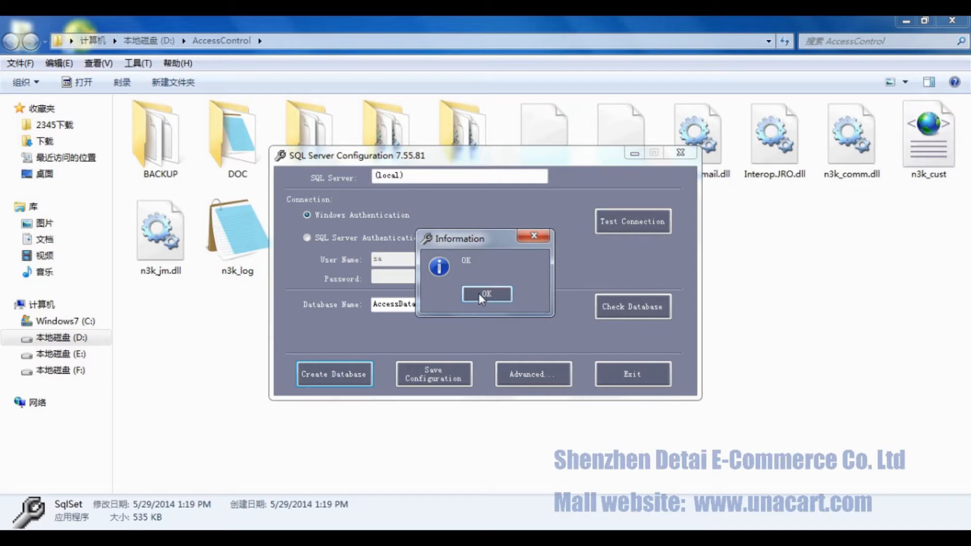
click(486, 294)
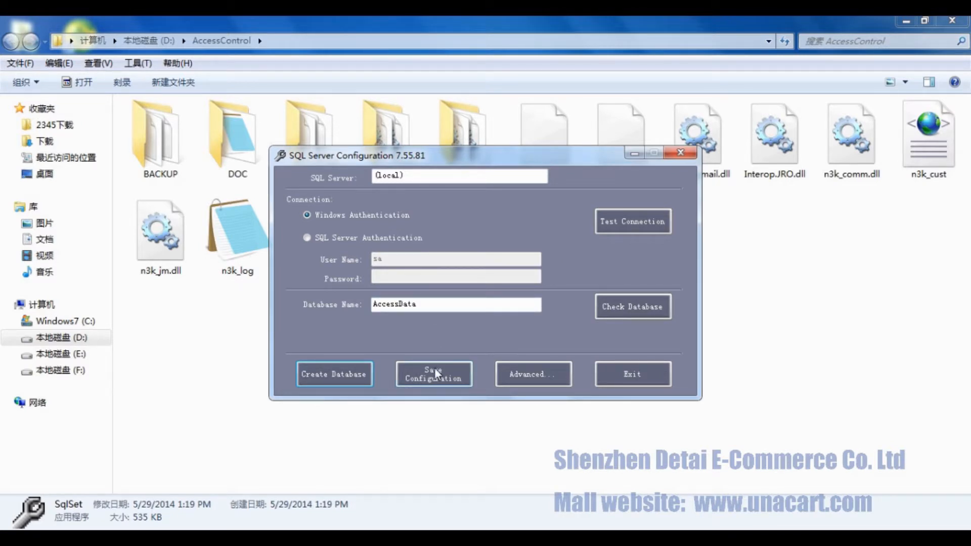
click(434, 374)
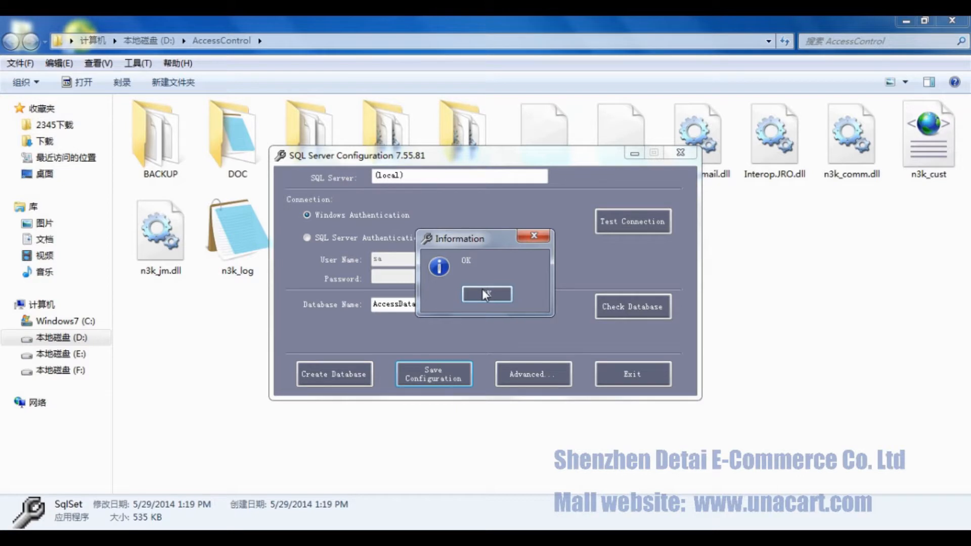
click(487, 294)
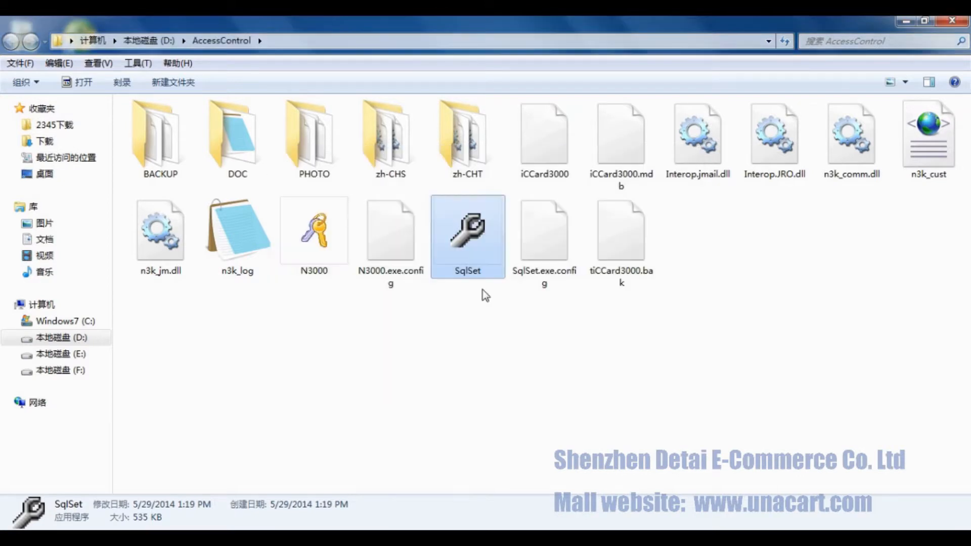
mouse_move(477, 298)
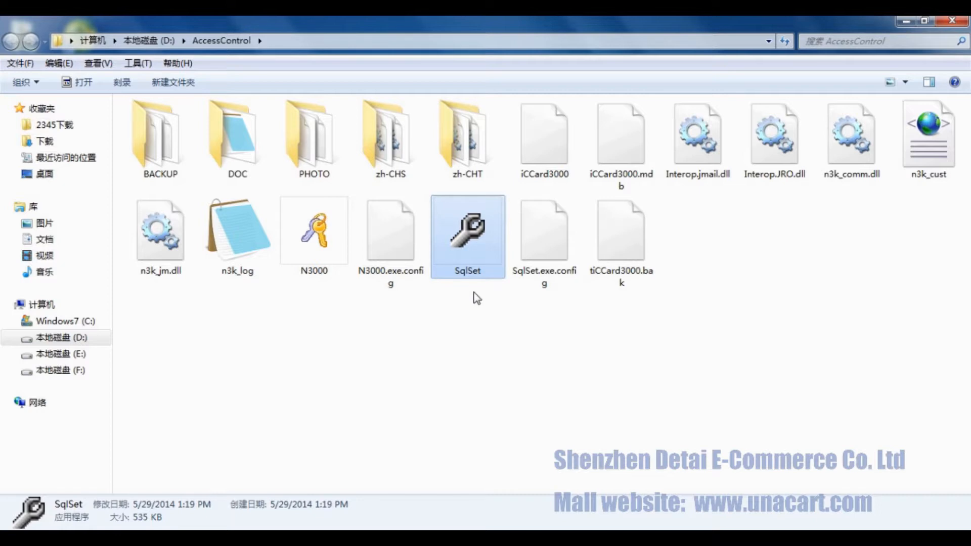
mouse_move(481, 303)
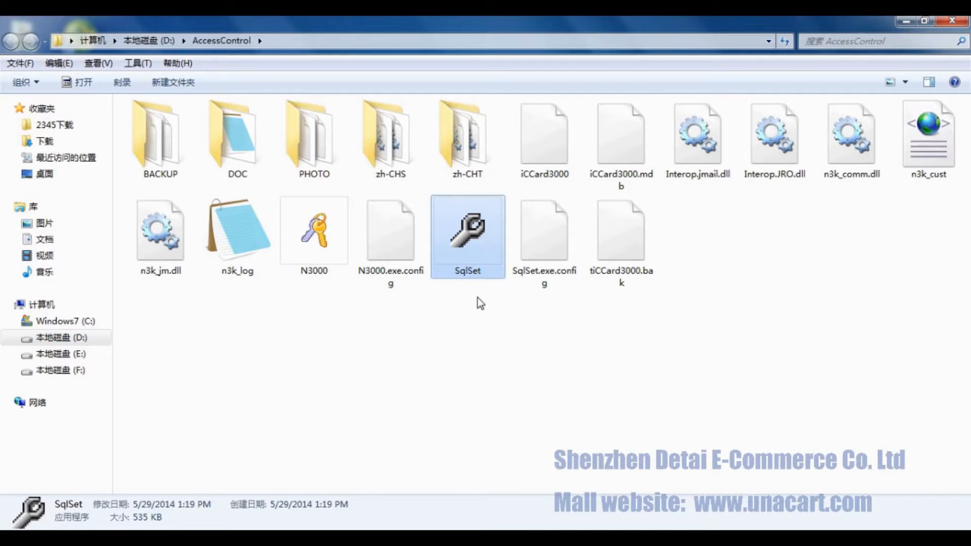
Launch the N3000 door control software from the AccessControl folder.
click(314, 232)
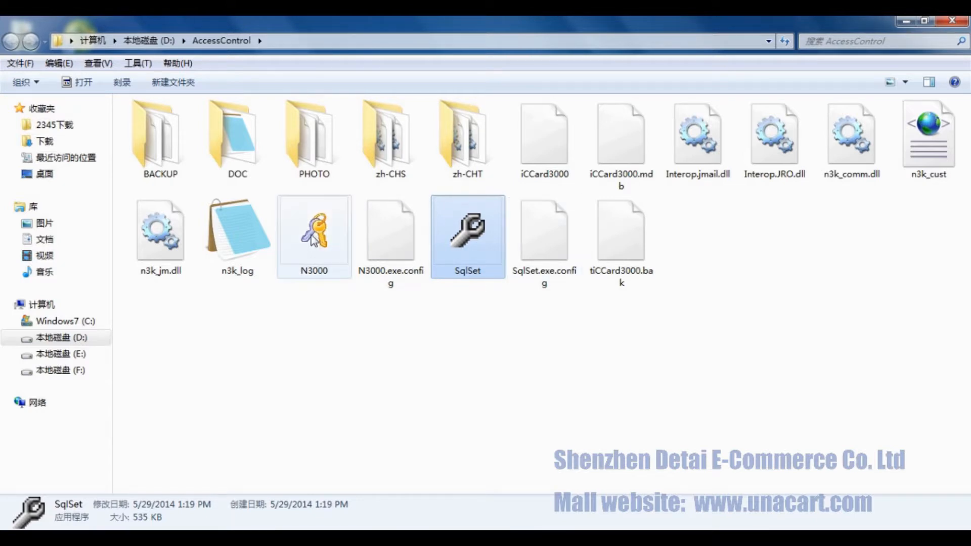
click(315, 230)
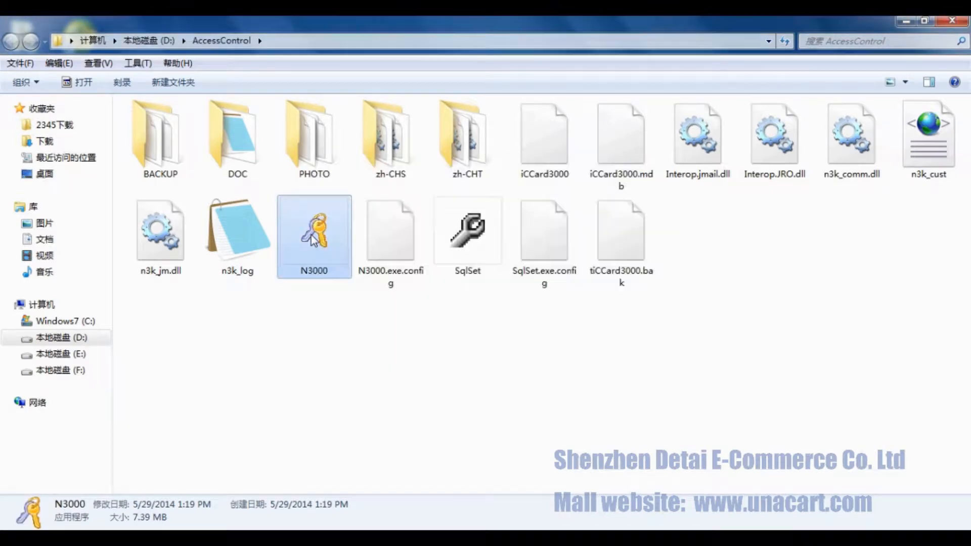
double_click(314, 232)
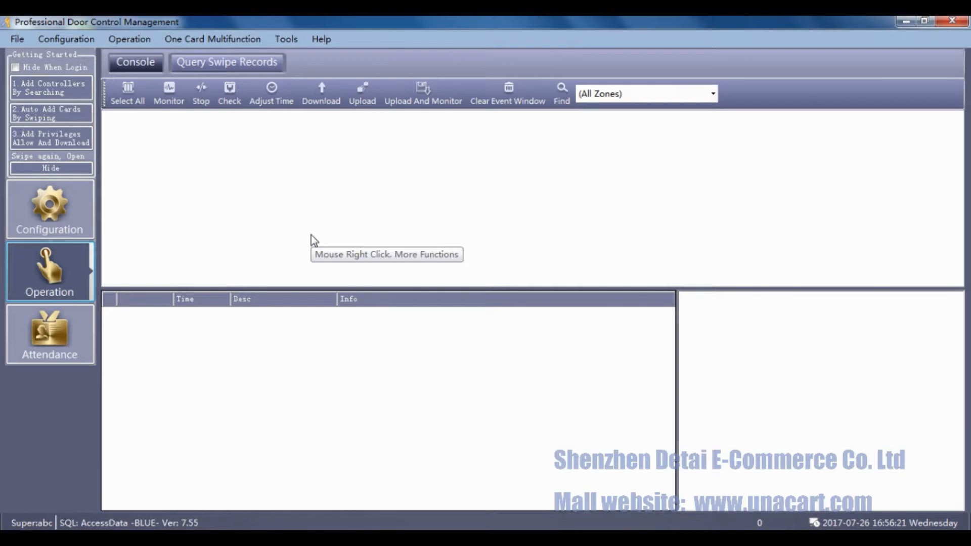
mouse_move(318, 240)
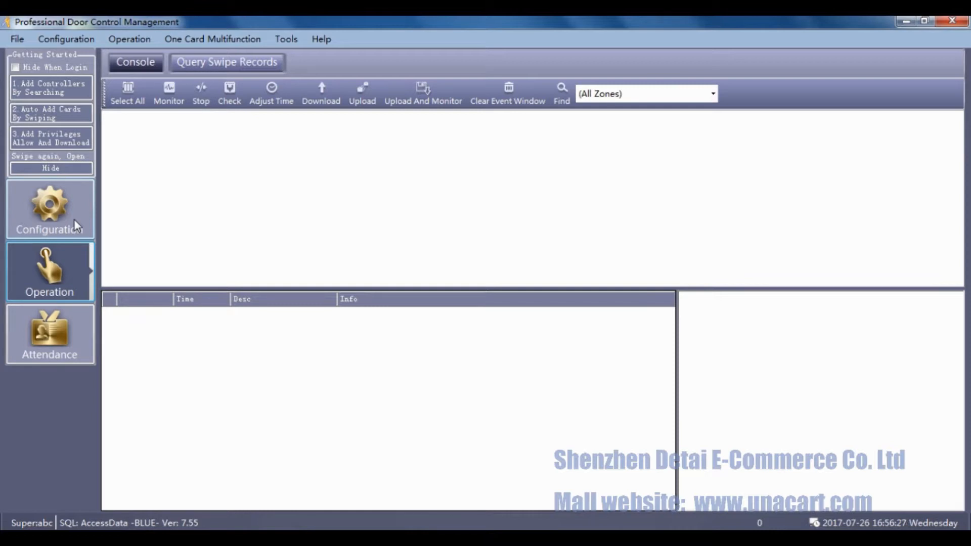
mouse_move(77, 526)
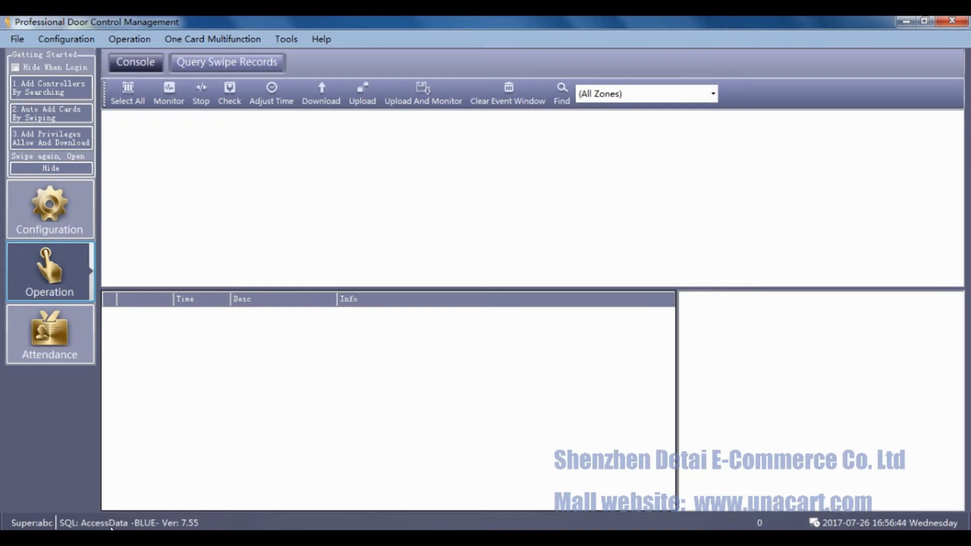
mouse_move(234, 522)
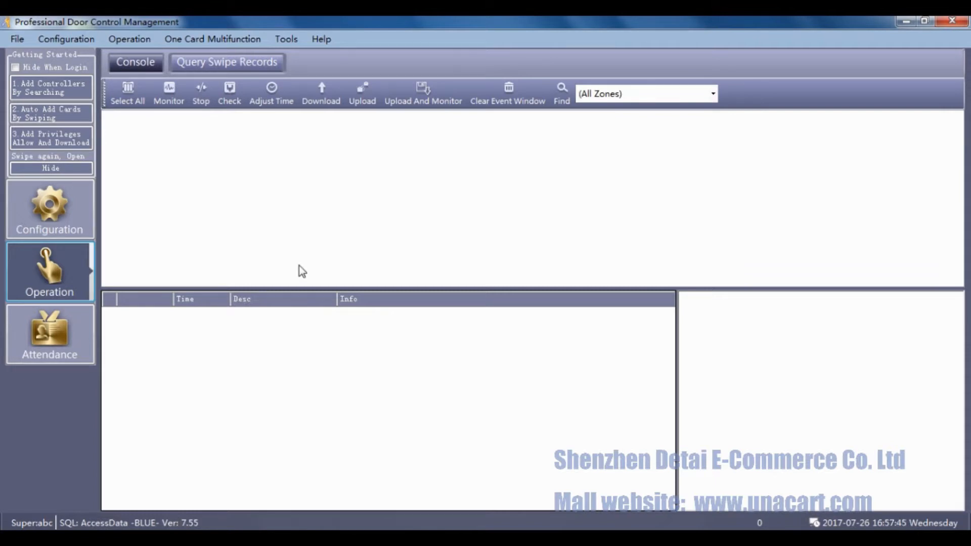
Review the Jack, Bill and John personnel records, then run File > Backup.
click(50, 209)
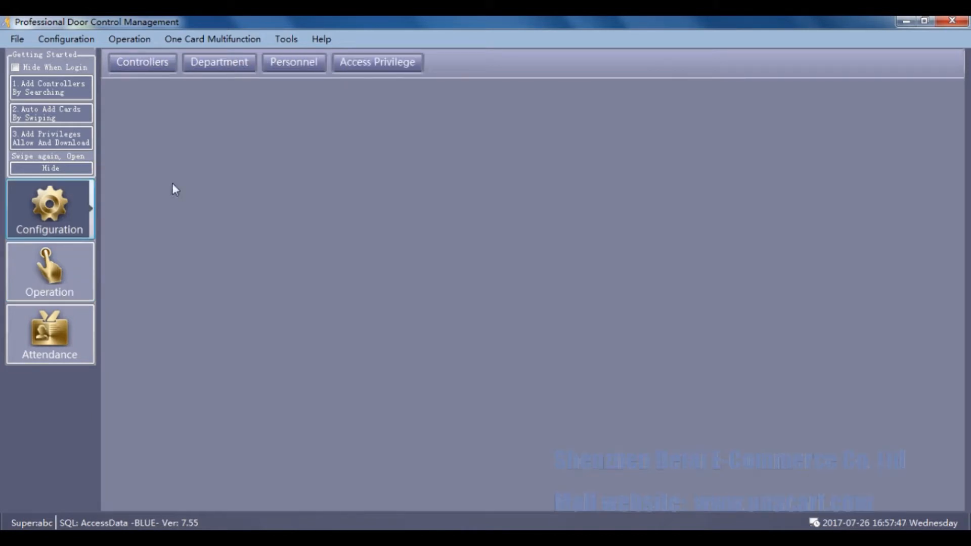
click(293, 61)
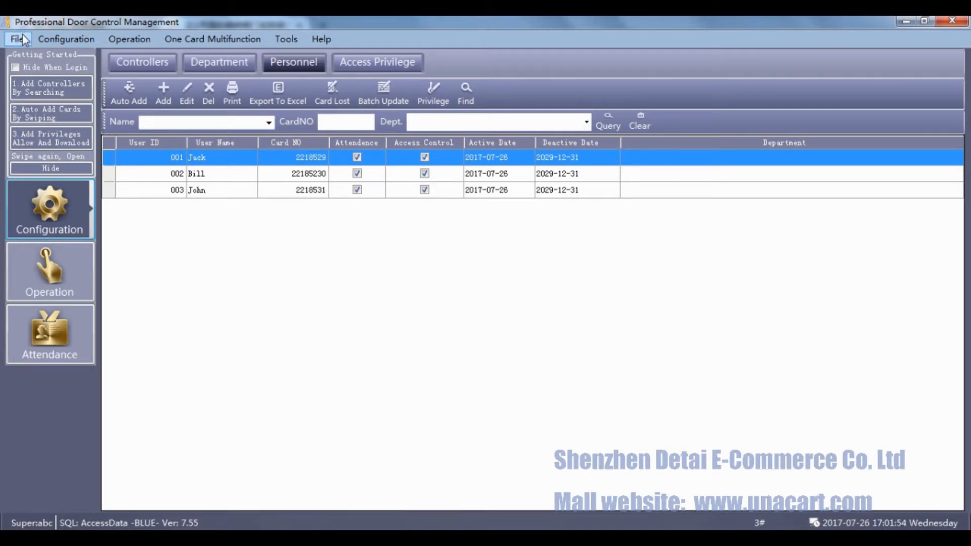
click(17, 39)
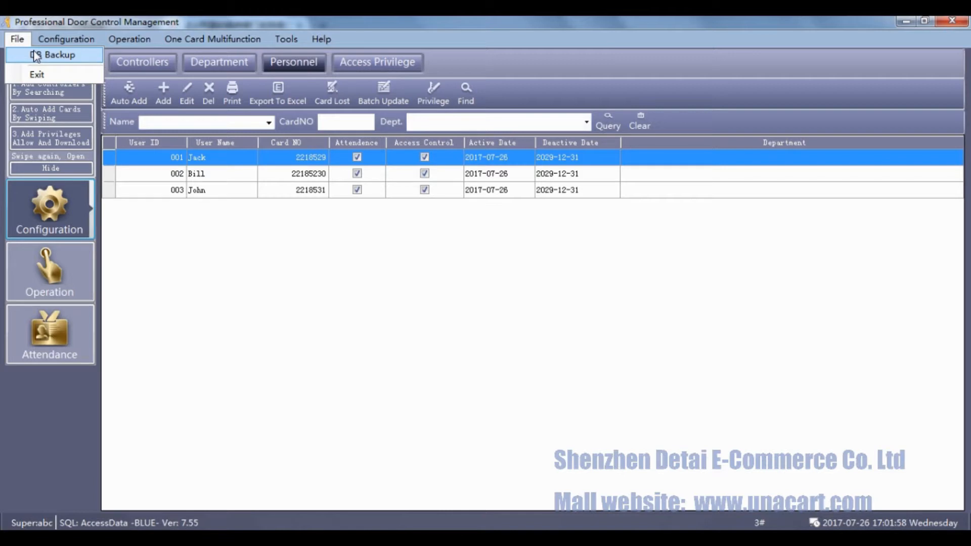
click(60, 55)
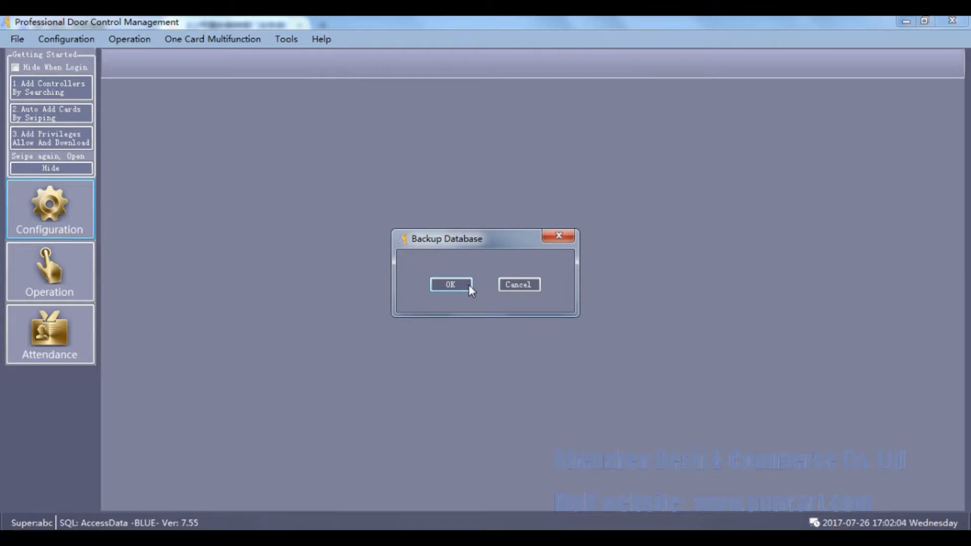
click(450, 284)
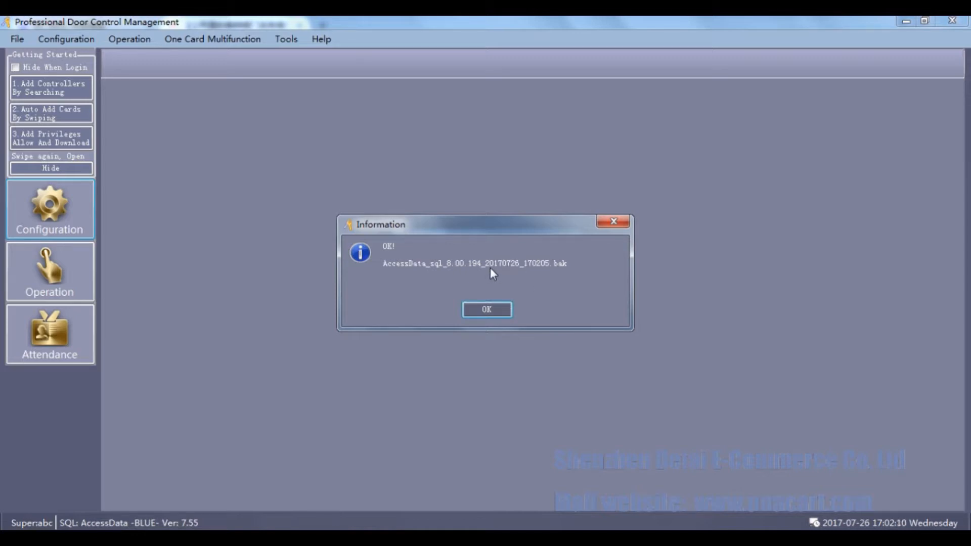
mouse_move(505, 272)
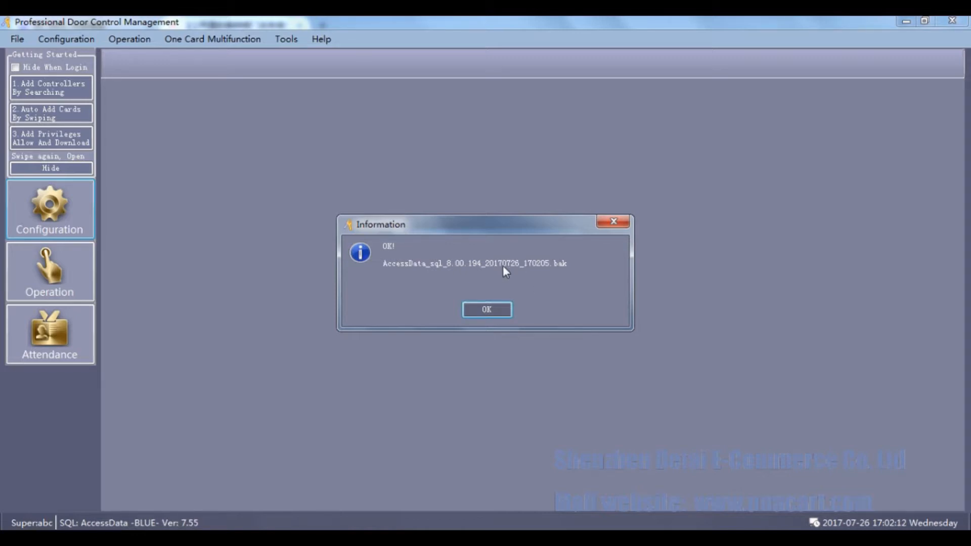
mouse_move(536, 274)
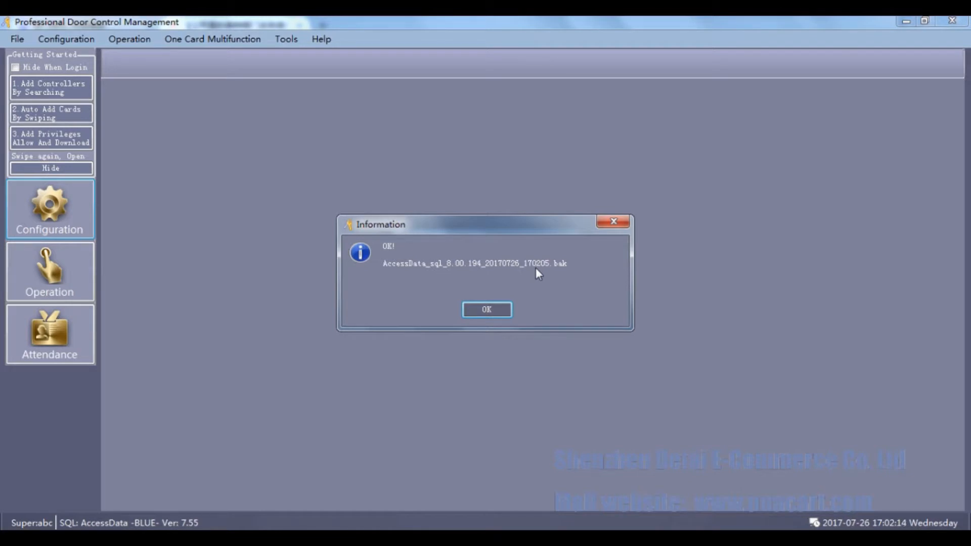
mouse_move(558, 273)
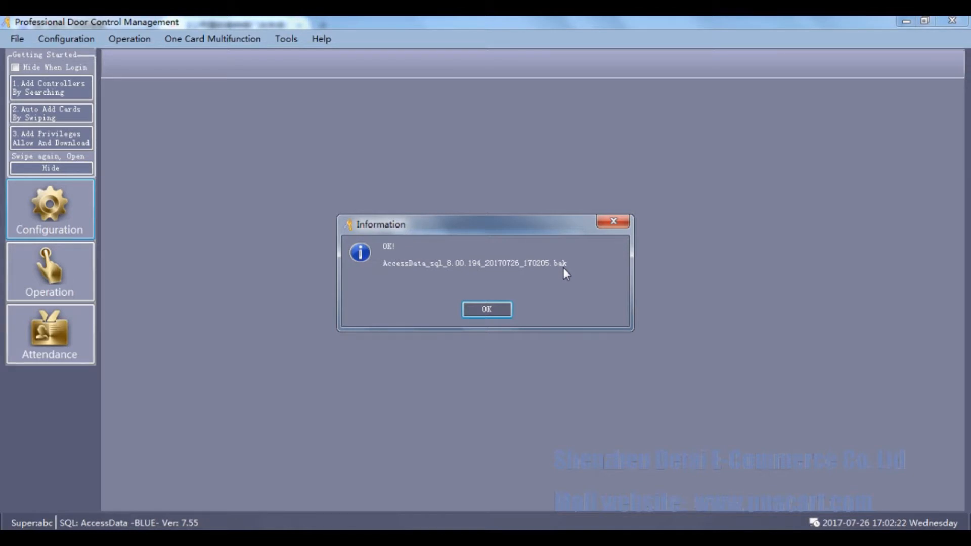
mouse_move(560, 274)
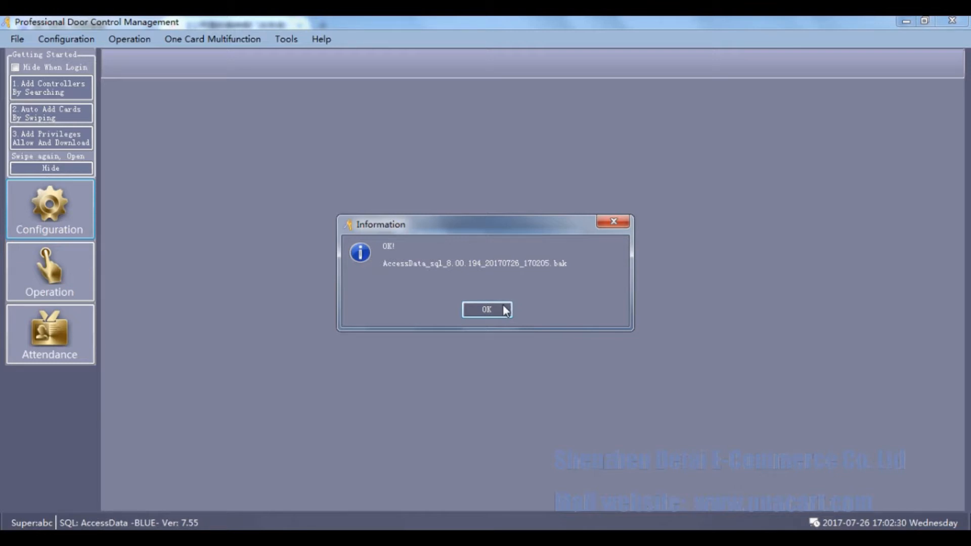
Dismiss the backup message, browse to D:\SQLEVAL\MSSQL\BACKUP, and start renaming the .bak file.
click(486, 310)
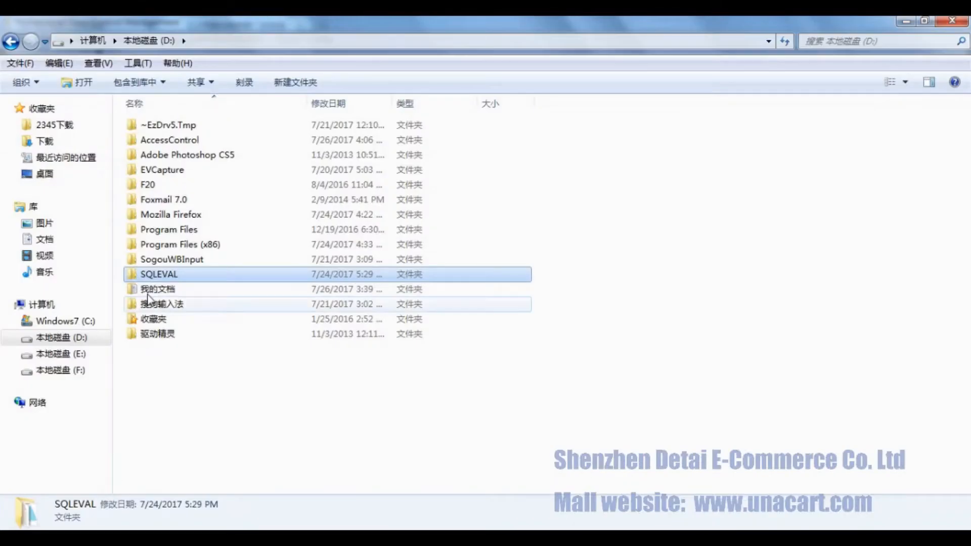
mouse_move(182, 276)
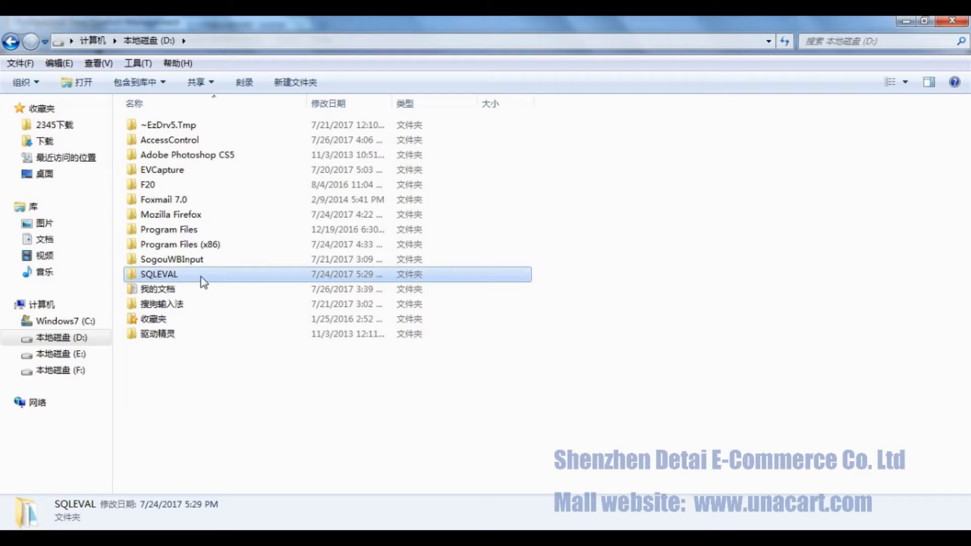
double_click(158, 274)
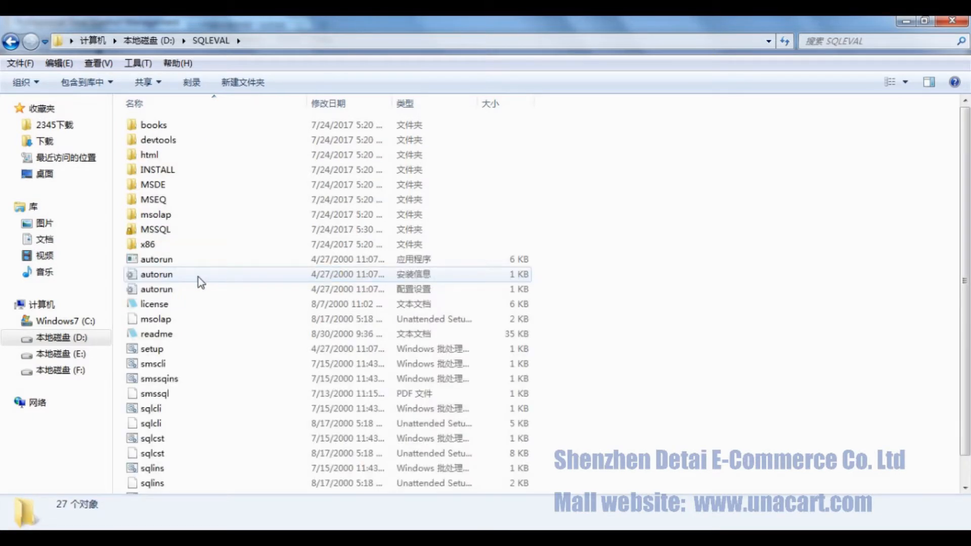
click(173, 229)
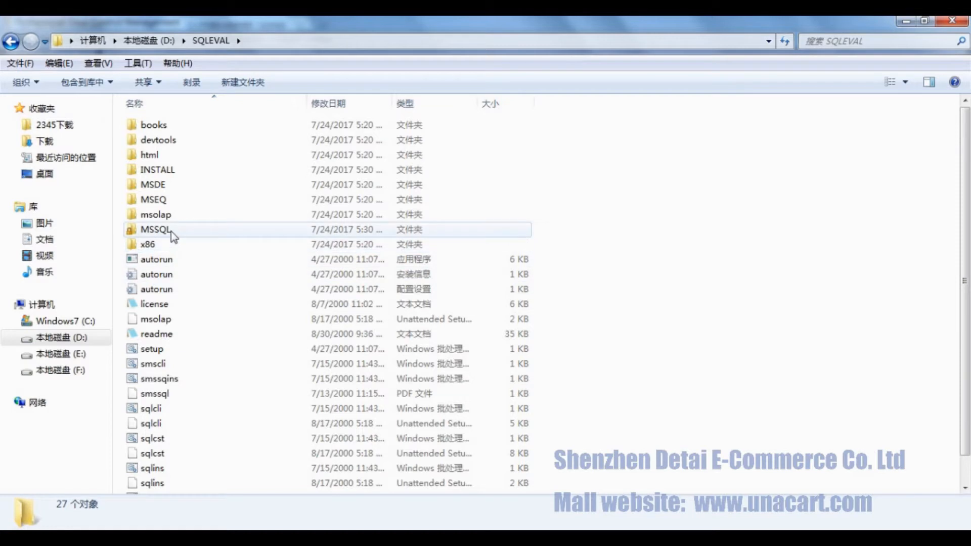
mouse_move(192, 235)
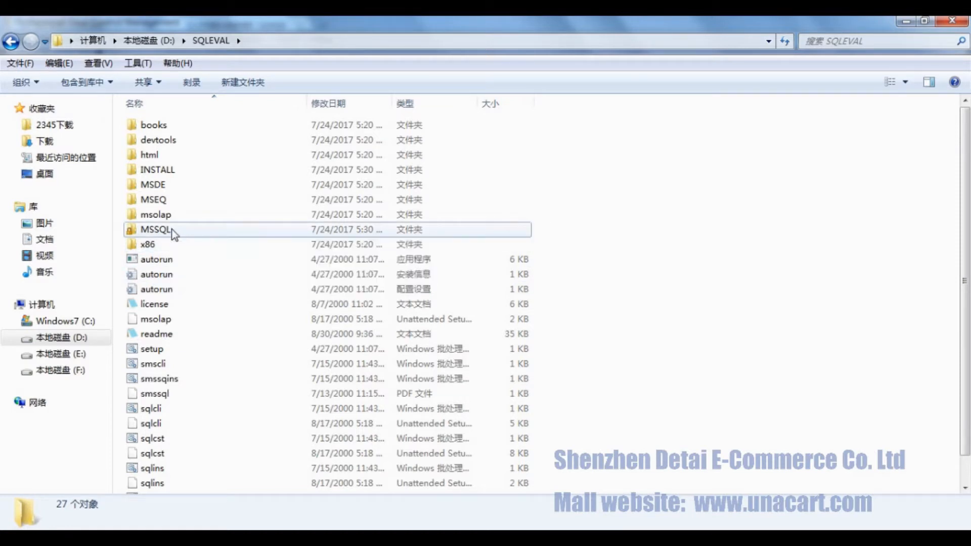
double_click(155, 229)
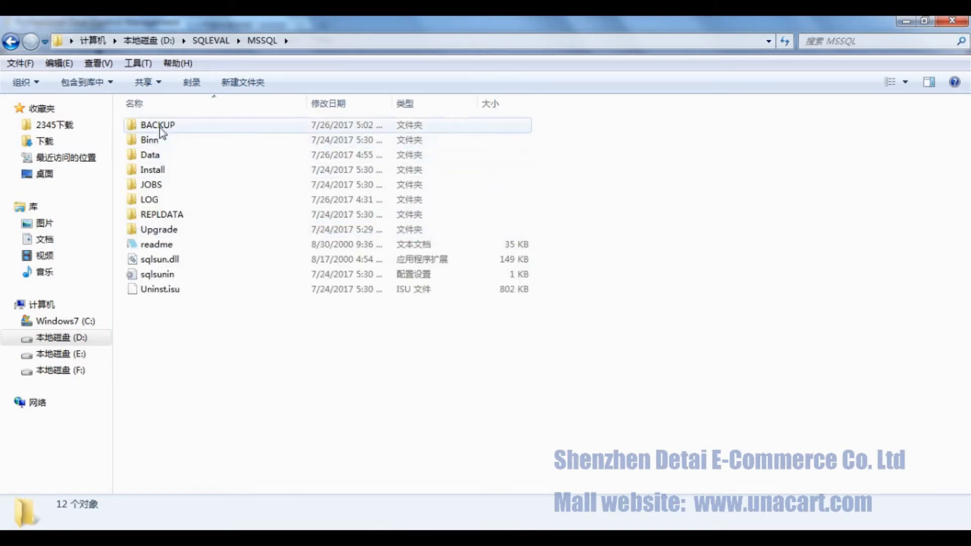
click(158, 125)
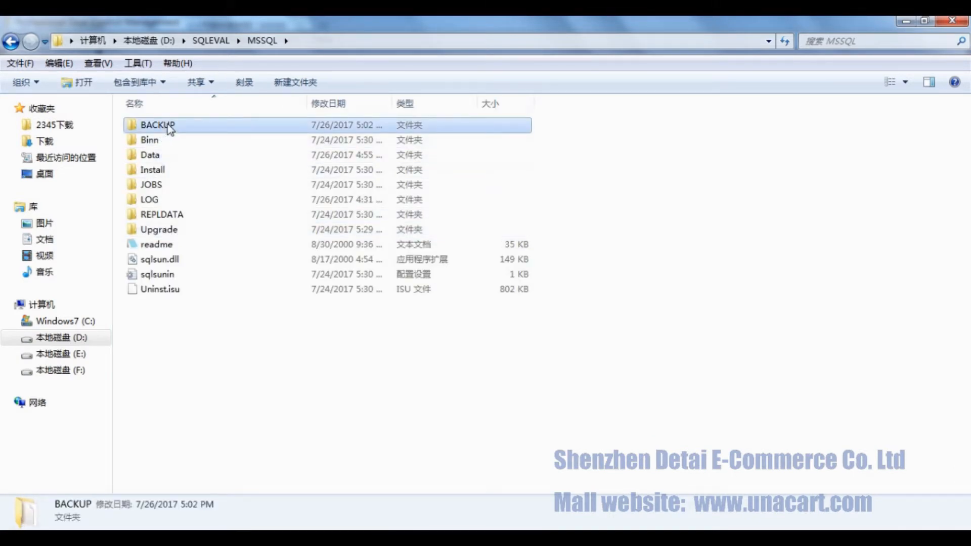
double_click(158, 125)
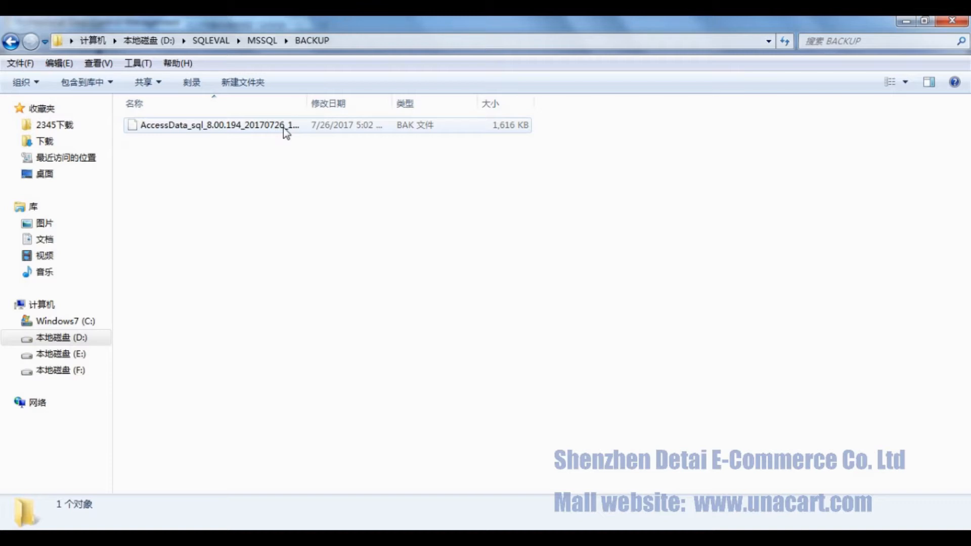
right_click(213, 125)
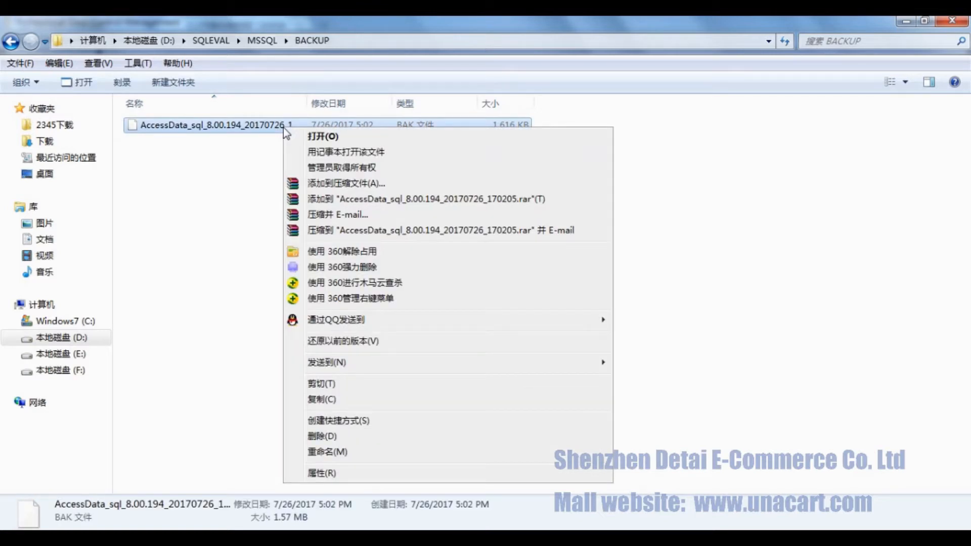
mouse_move(350, 464)
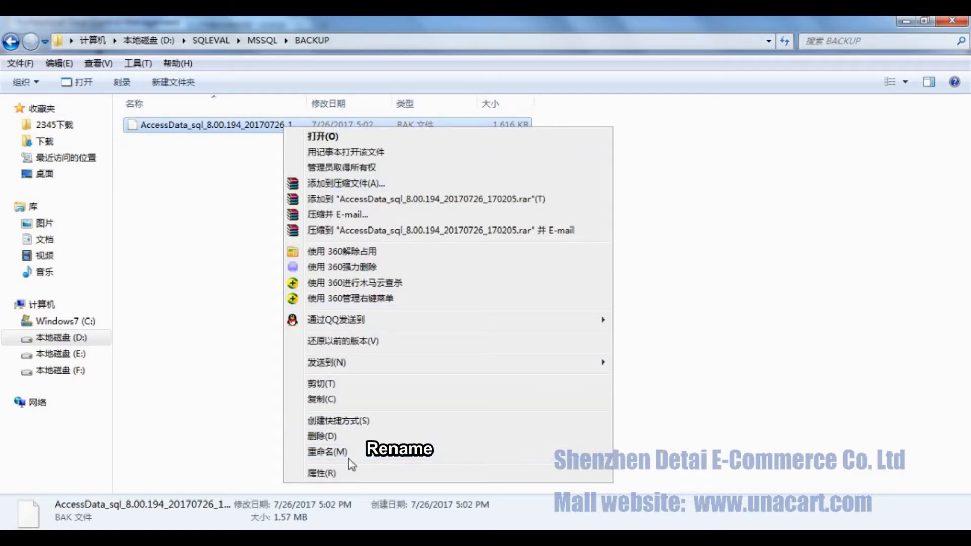
click(327, 452)
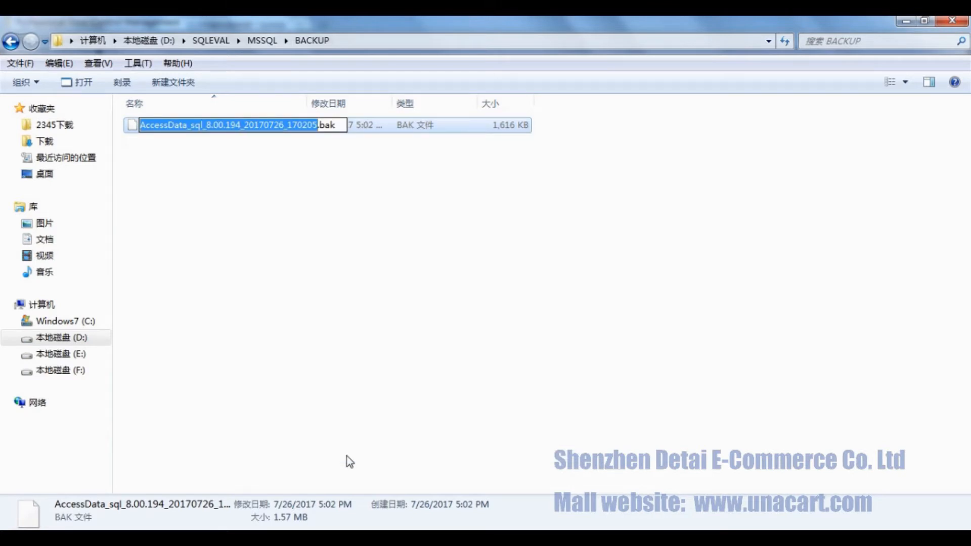
mouse_move(362, 253)
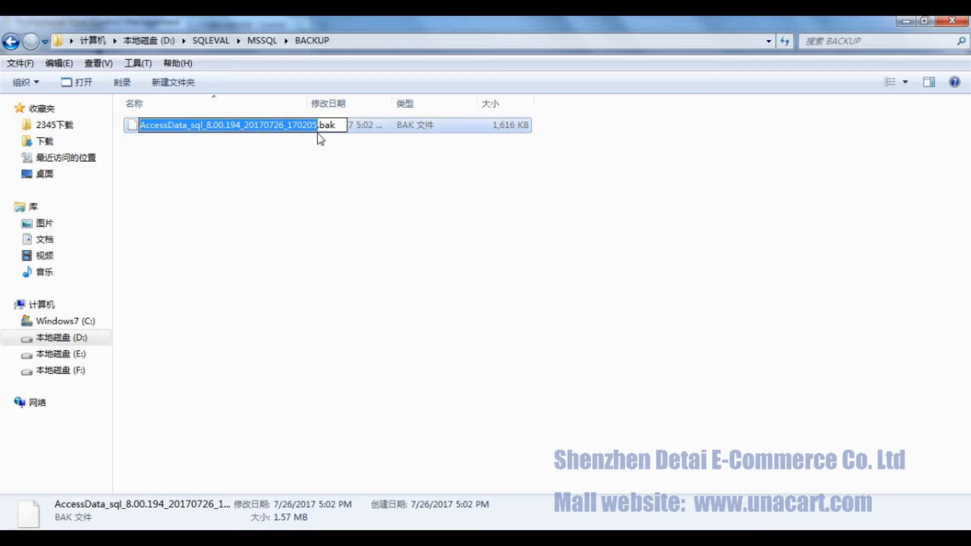
mouse_move(328, 163)
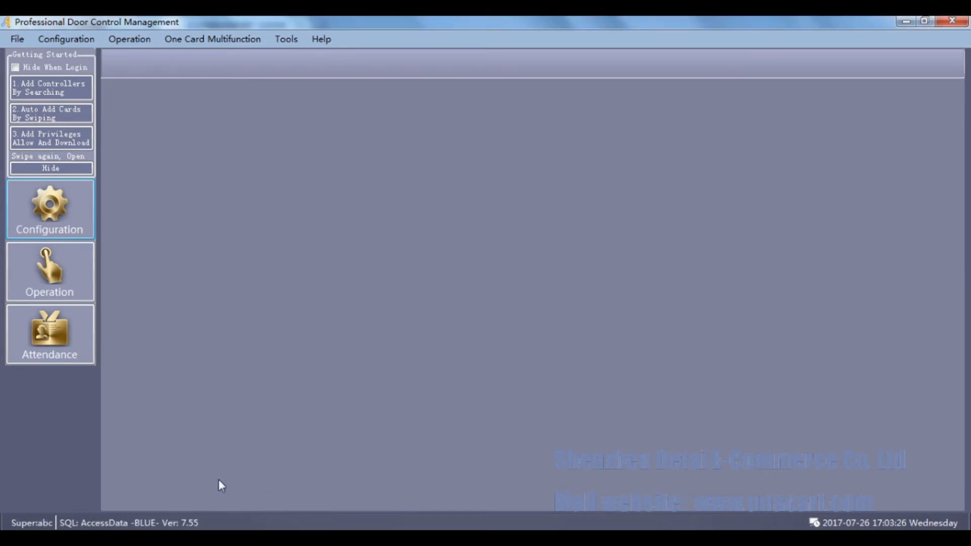
Delete the Jack, Bill and John personnel records, then exit the program.
click(50, 209)
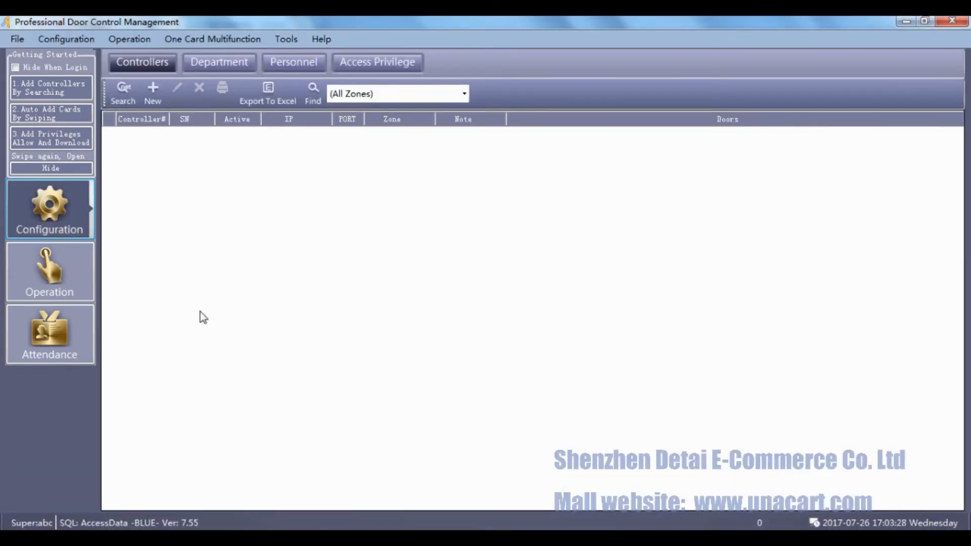
click(293, 62)
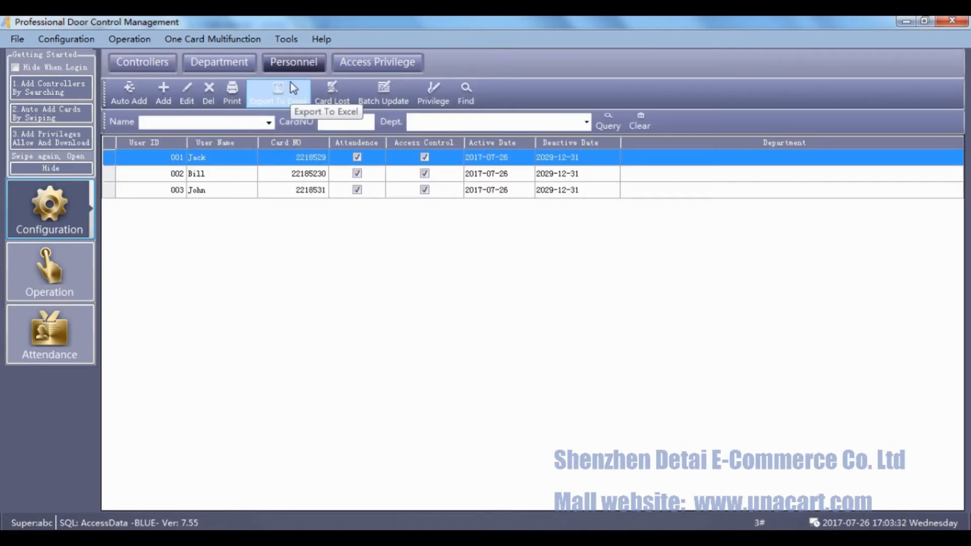
mouse_move(232, 164)
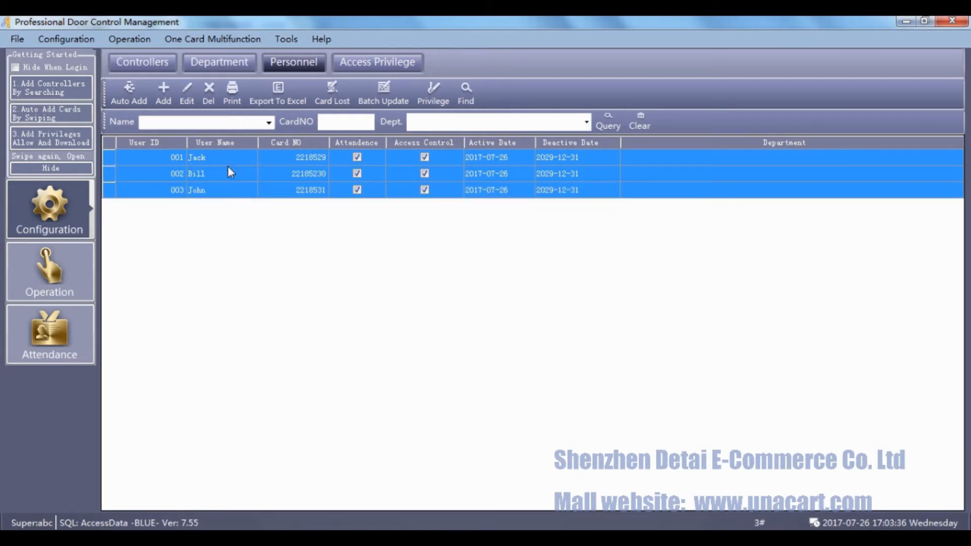
mouse_move(209, 93)
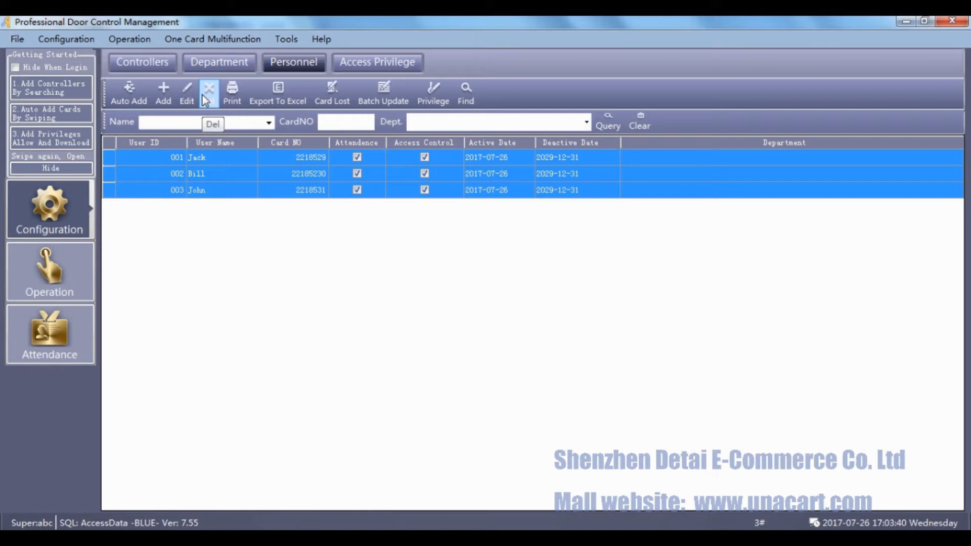
click(209, 90)
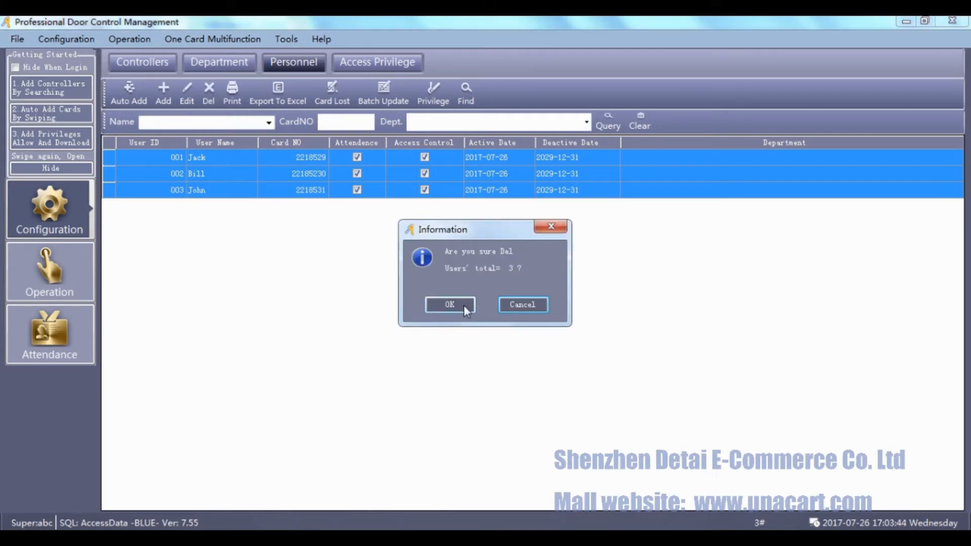
click(450, 304)
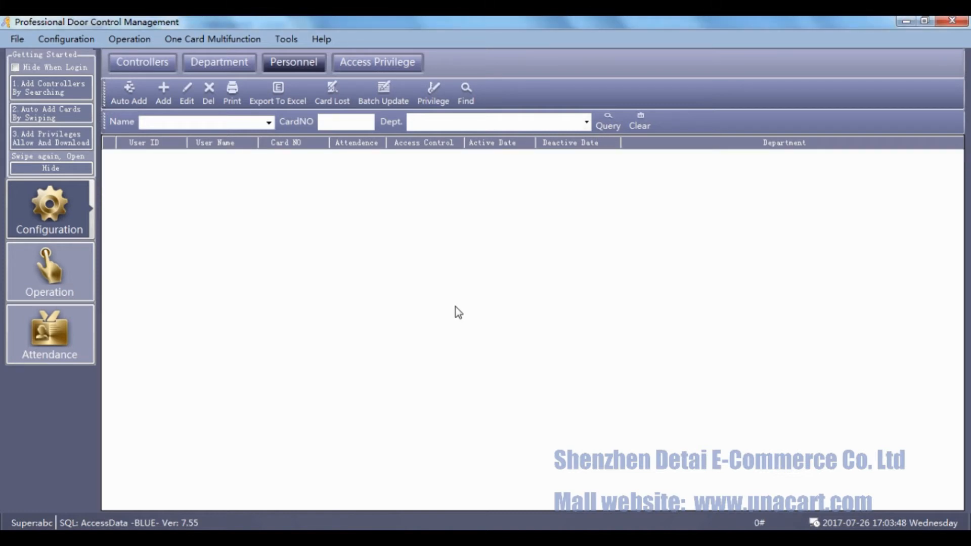
mouse_move(944, 45)
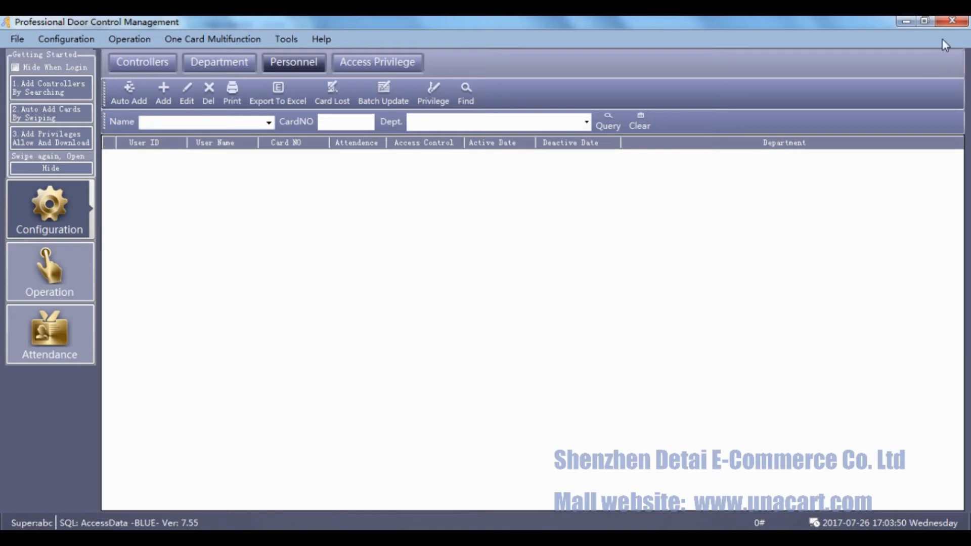
click(952, 20)
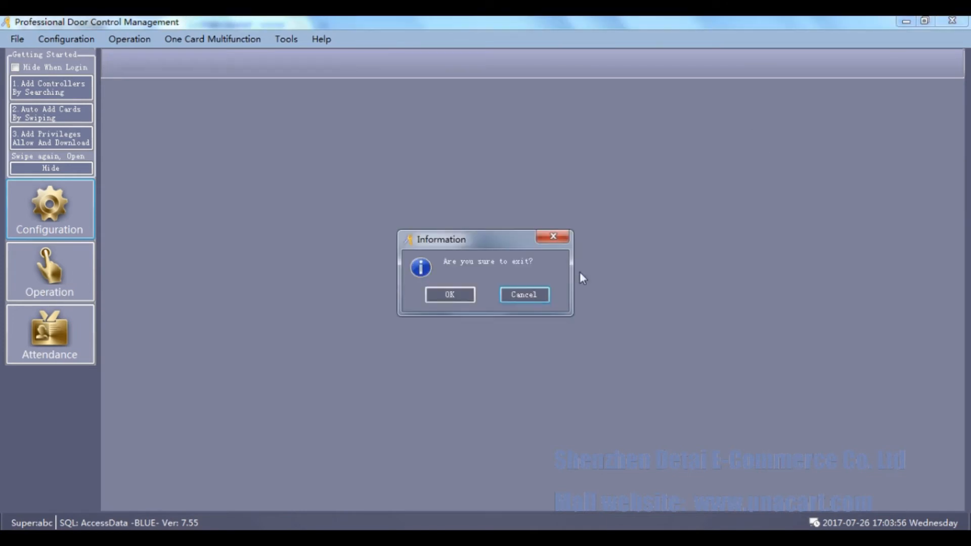
click(449, 295)
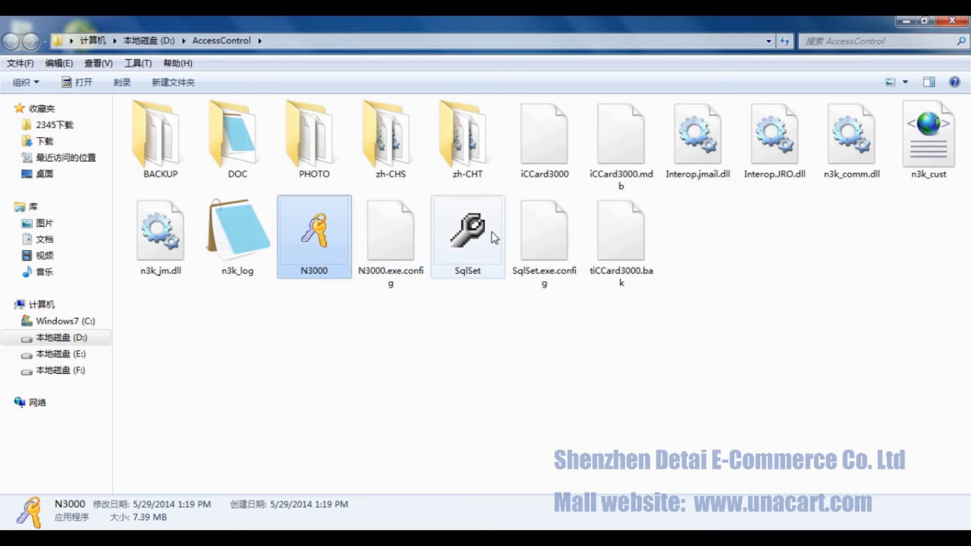
mouse_move(467, 232)
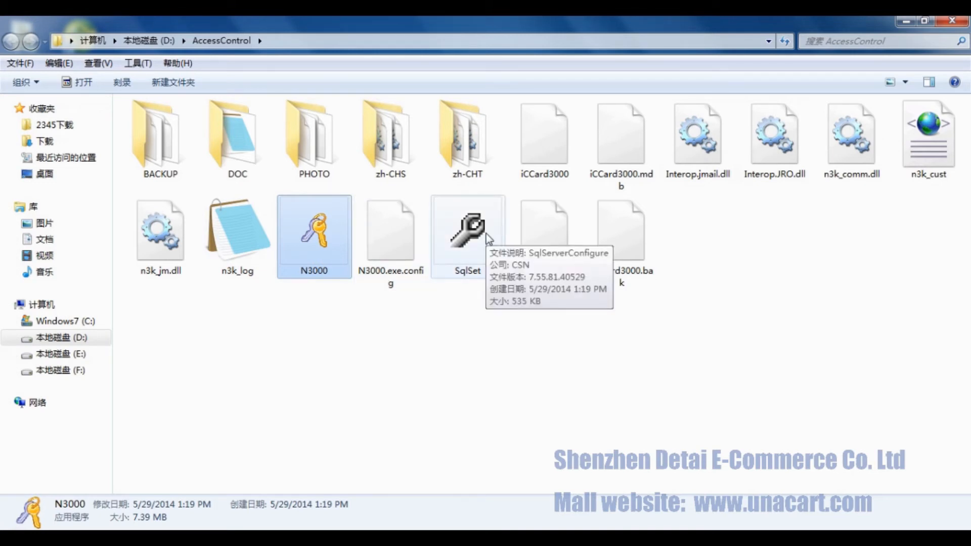
Relaunch SqlSet and confirm its connection test to the local server succeeds.
double_click(466, 230)
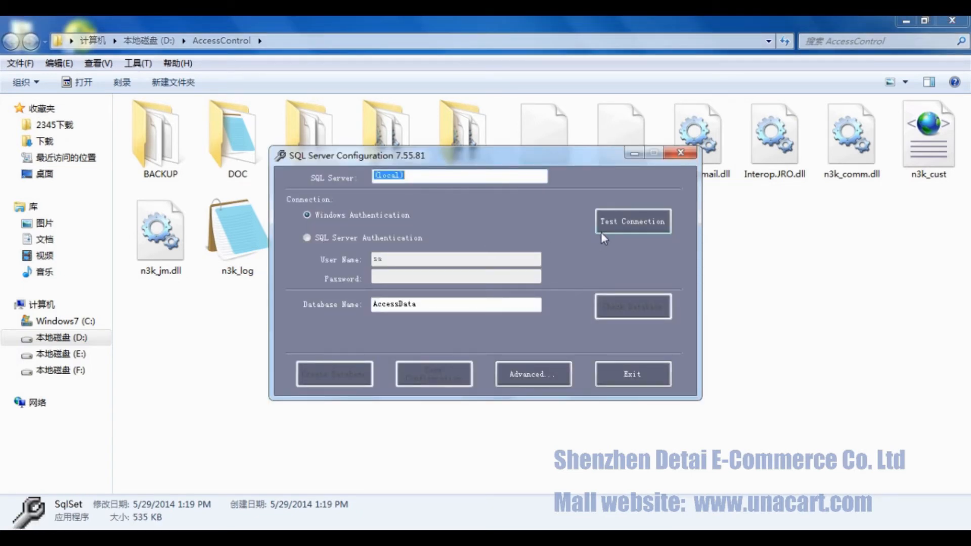
click(632, 221)
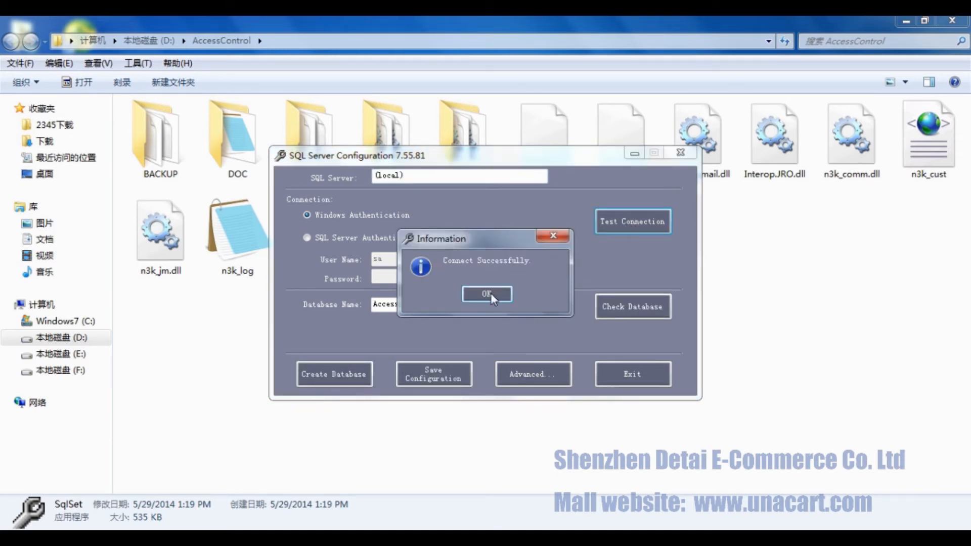
click(487, 293)
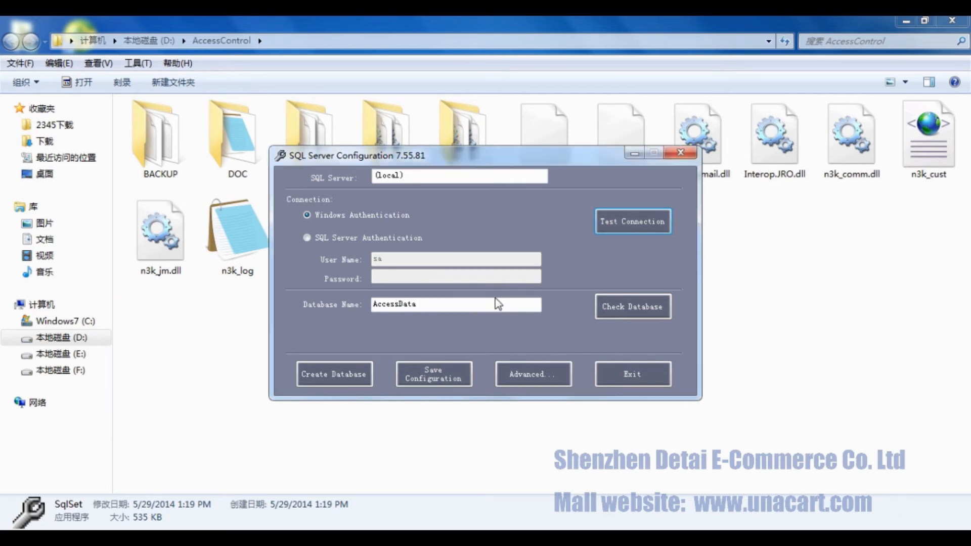
click(489, 304)
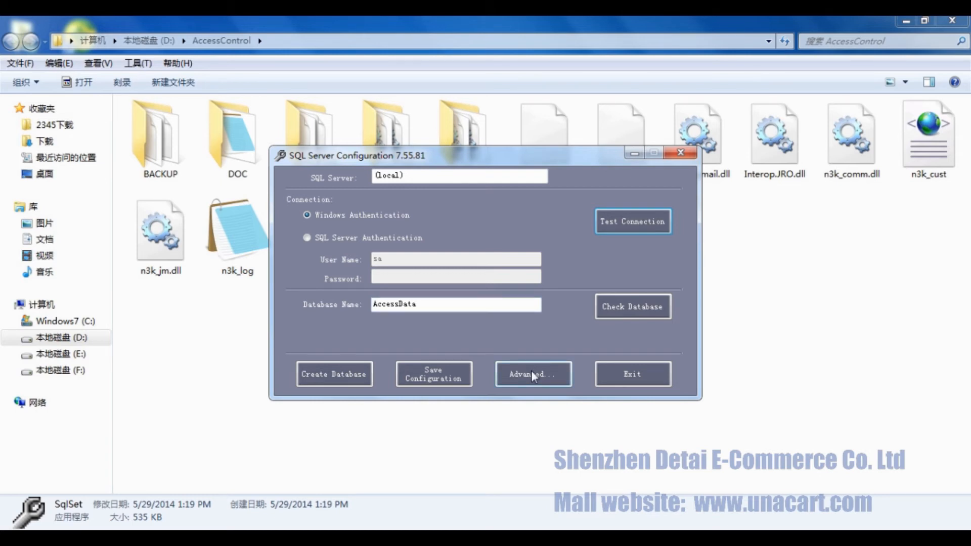
Choose Advanced > Restore Database and accept clearing the current AccessData database.
click(533, 374)
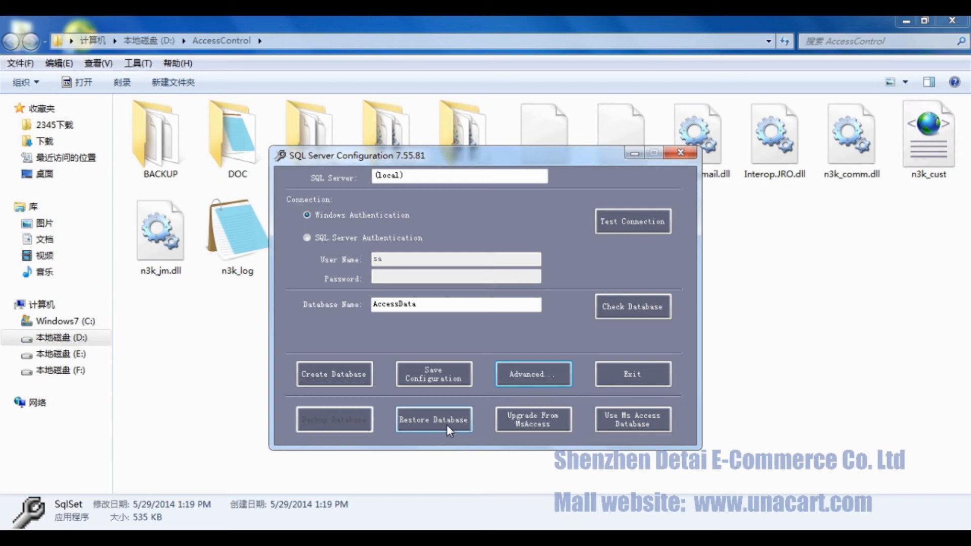
click(433, 419)
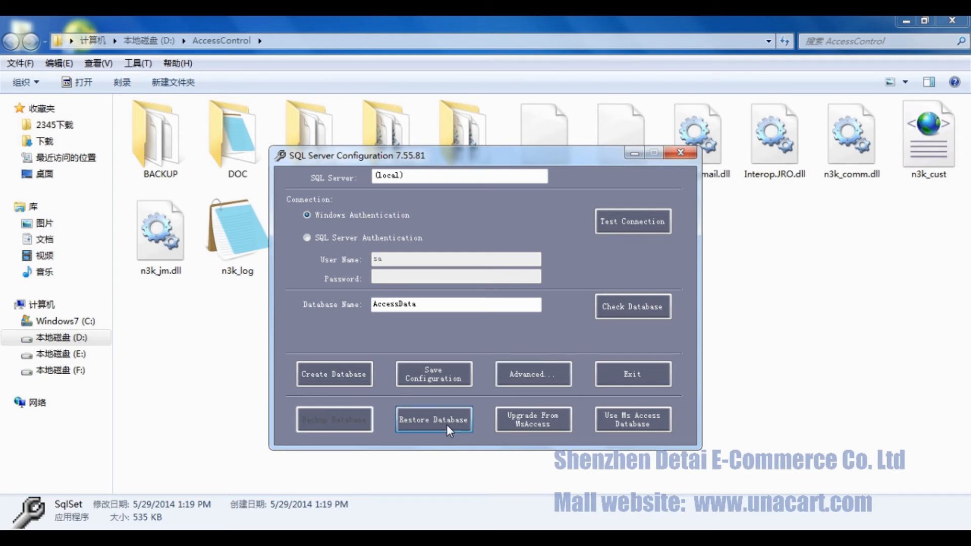
click(433, 420)
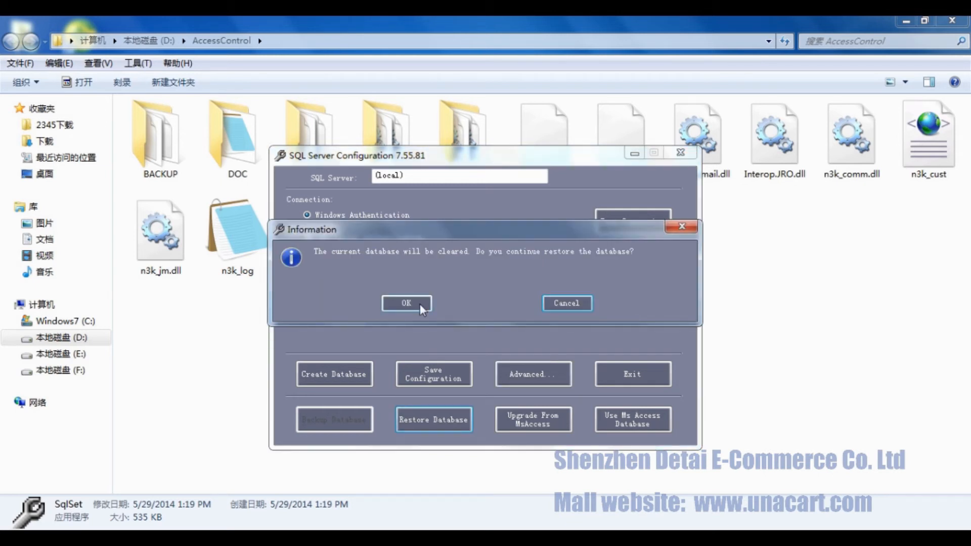
mouse_move(471, 261)
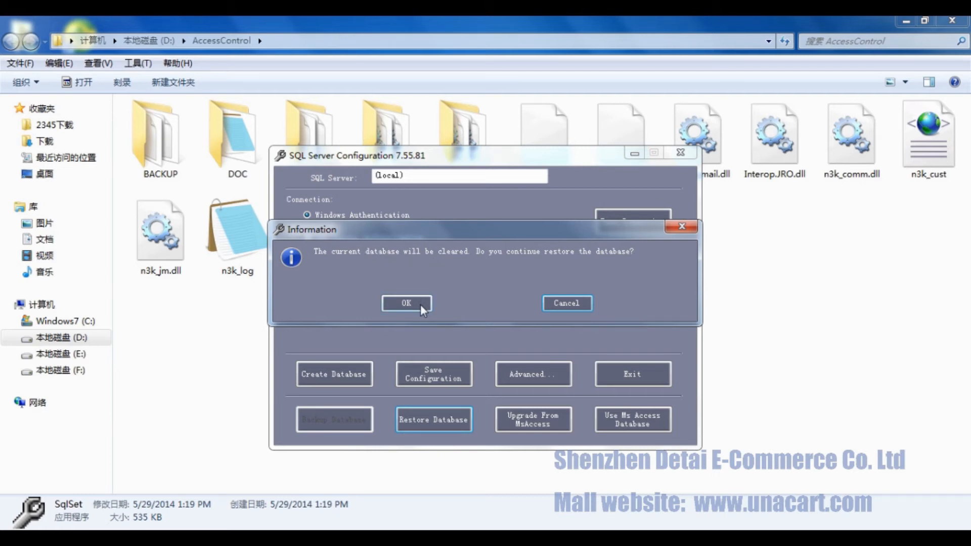
click(405, 303)
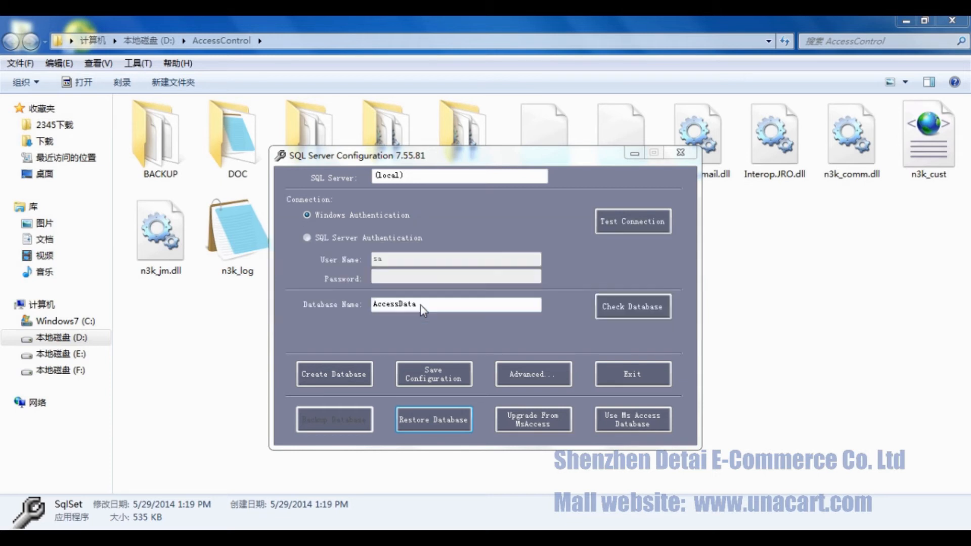
click(433, 419)
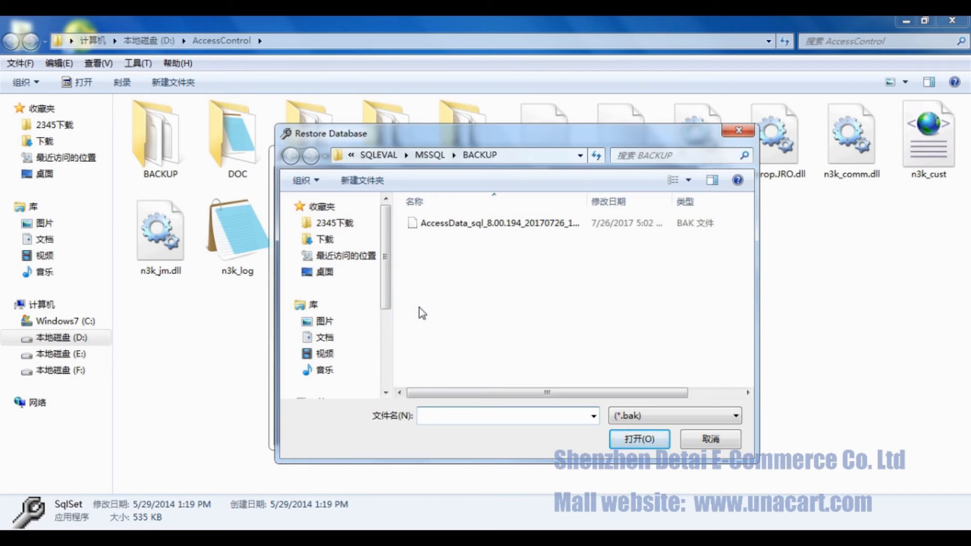
mouse_move(400, 174)
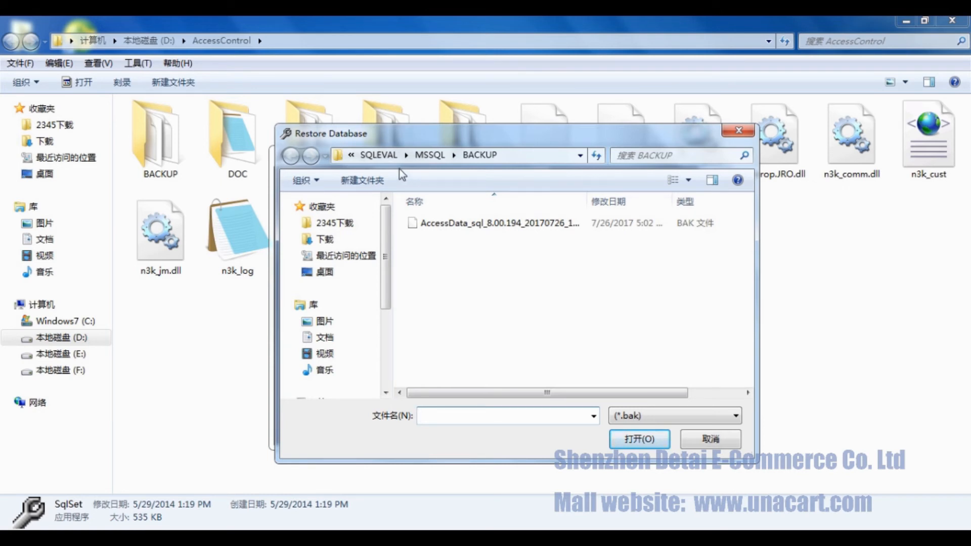
Restore AccessData from its 20170726 .bak file in BACKUP, confirm, and exit SqlSet.
click(496, 223)
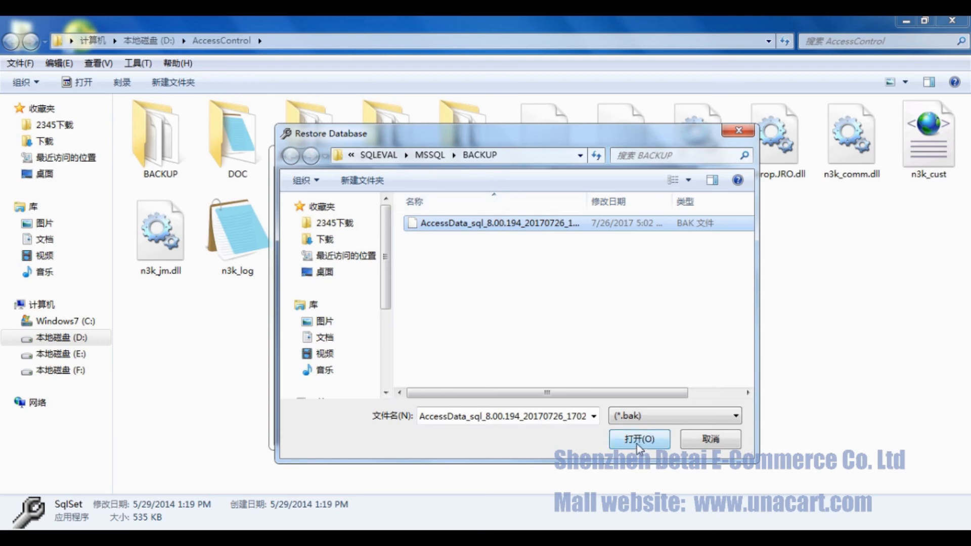
click(639, 439)
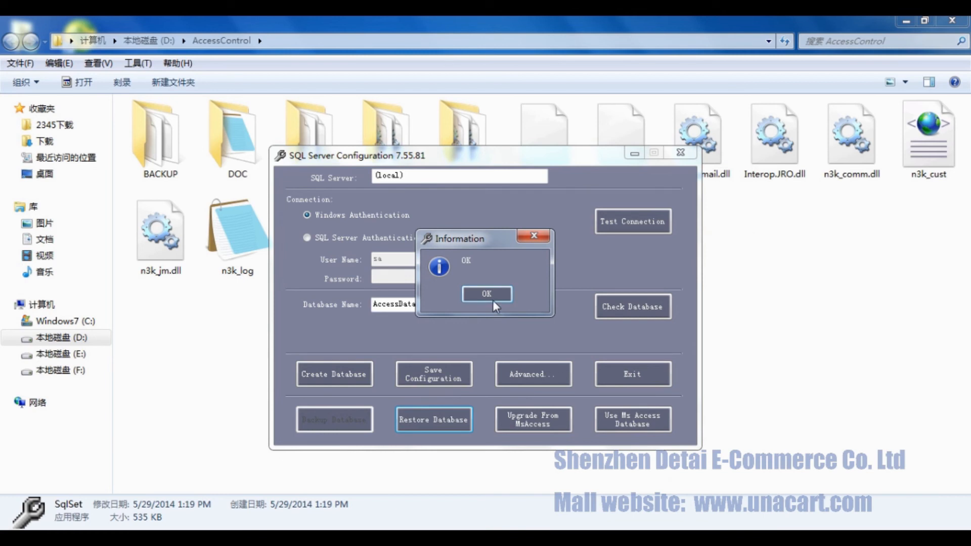
click(486, 293)
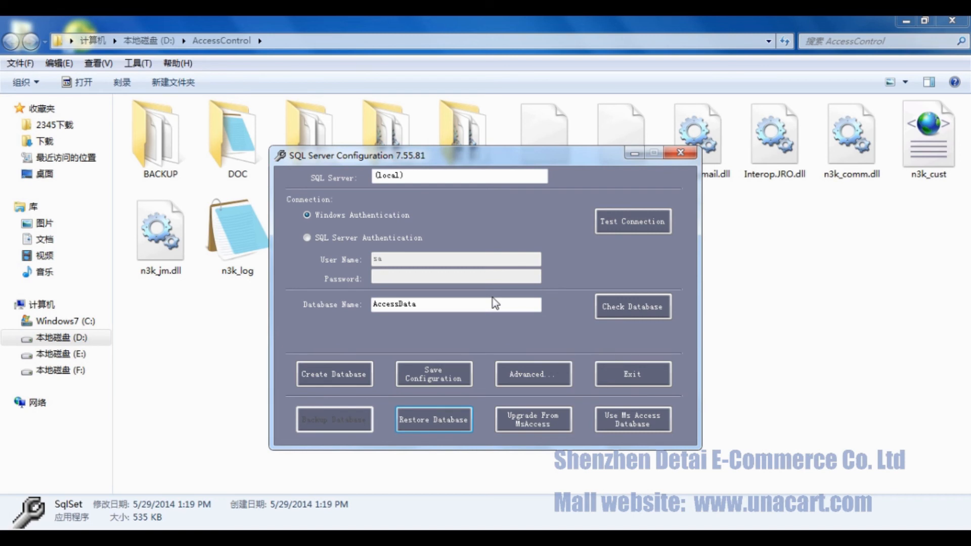
mouse_move(686, 340)
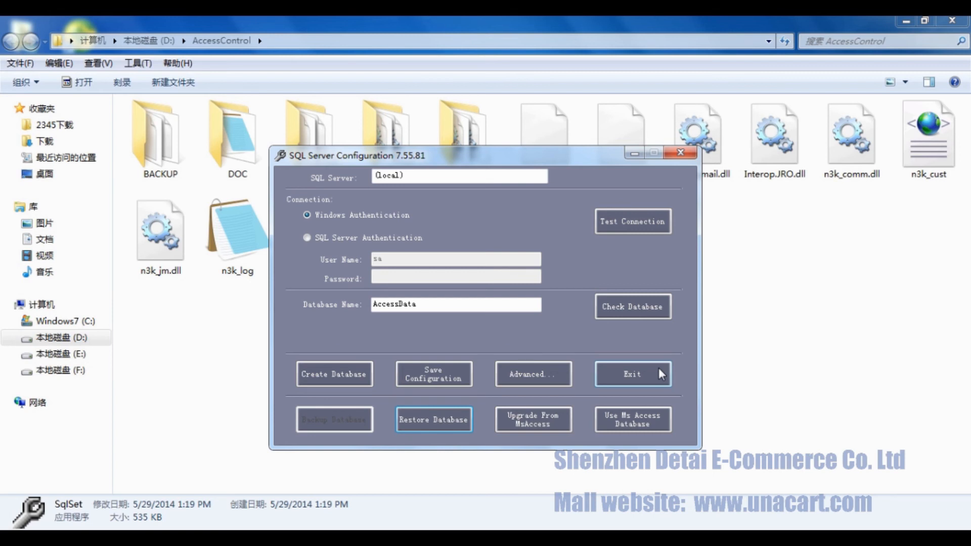
click(632, 375)
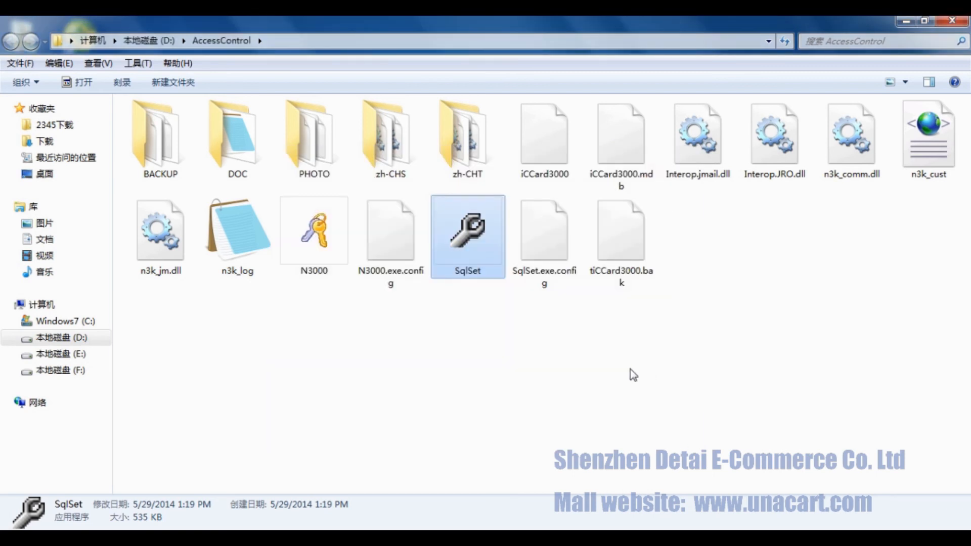
mouse_move(314, 232)
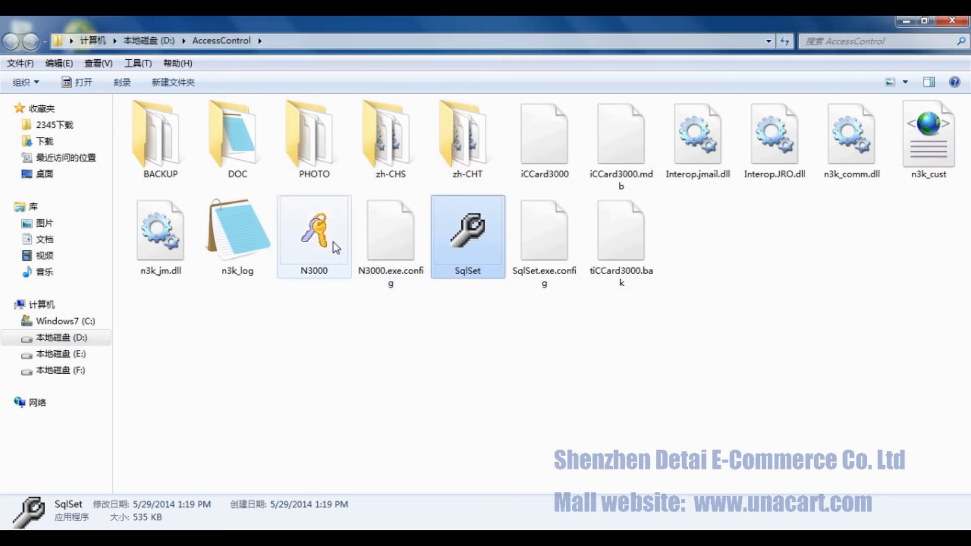
Relaunch N3000 and view Configuration > Personnel, showing Jack, Bill and John restored.
double_click(313, 227)
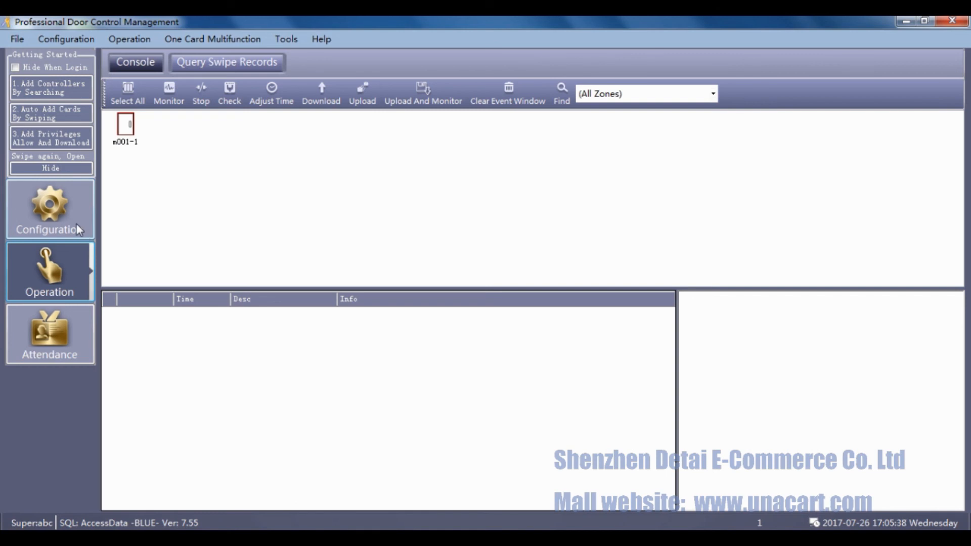
click(49, 210)
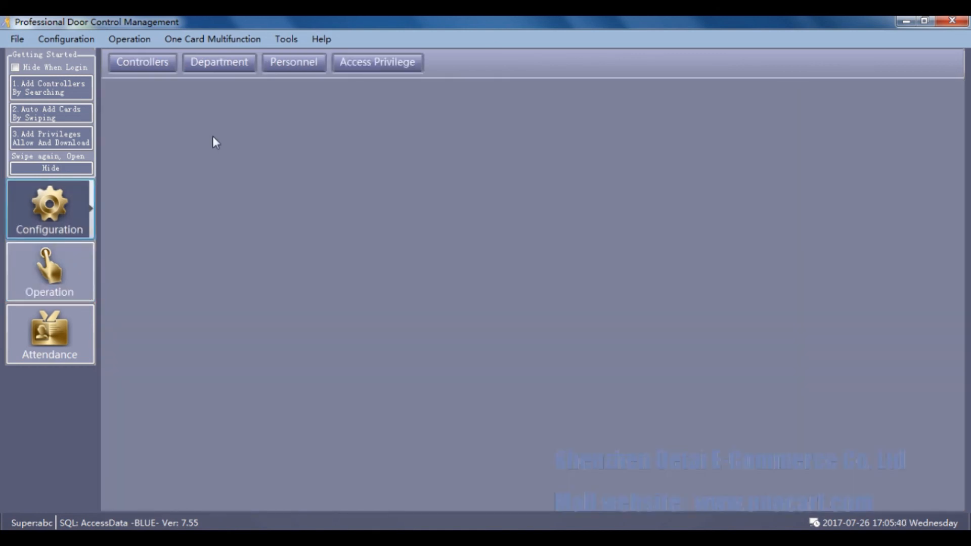
click(293, 61)
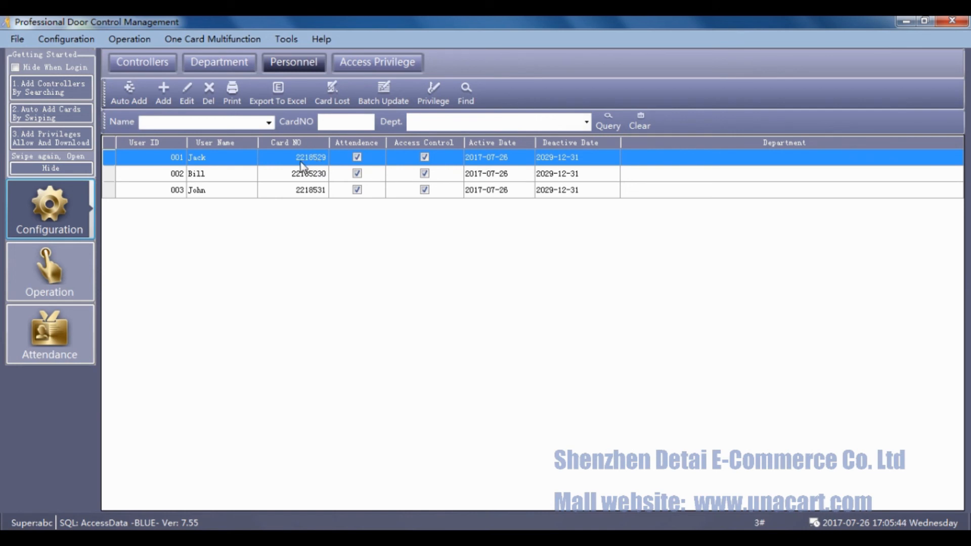
mouse_move(309, 198)
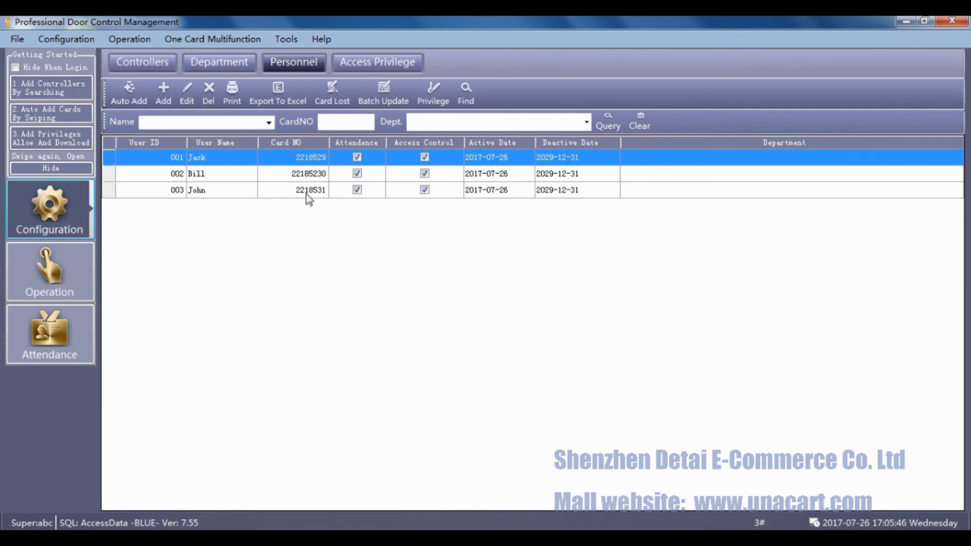